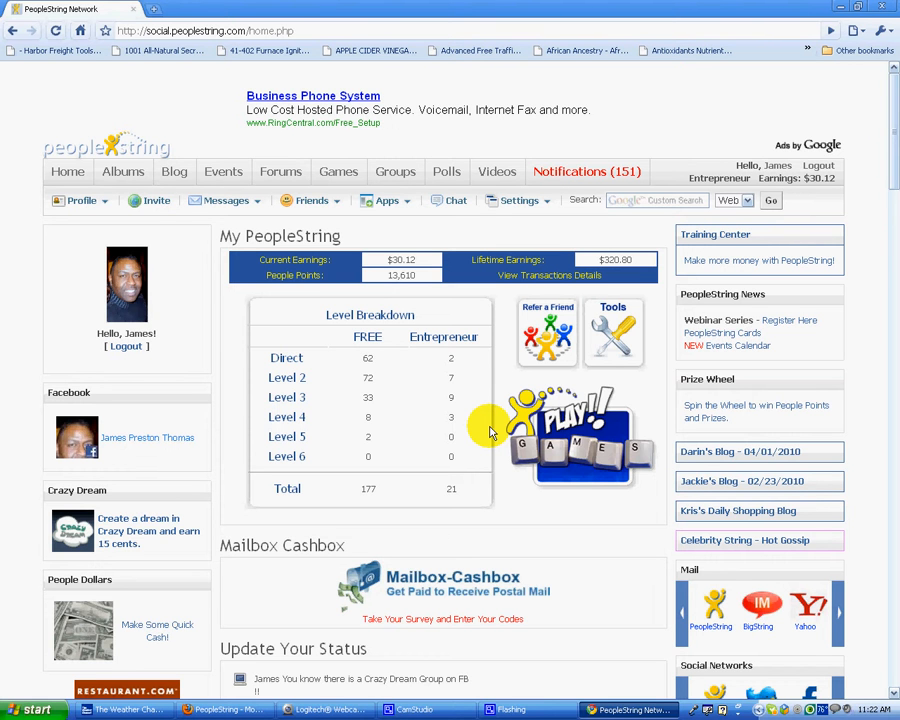
mouse_move(316, 356)
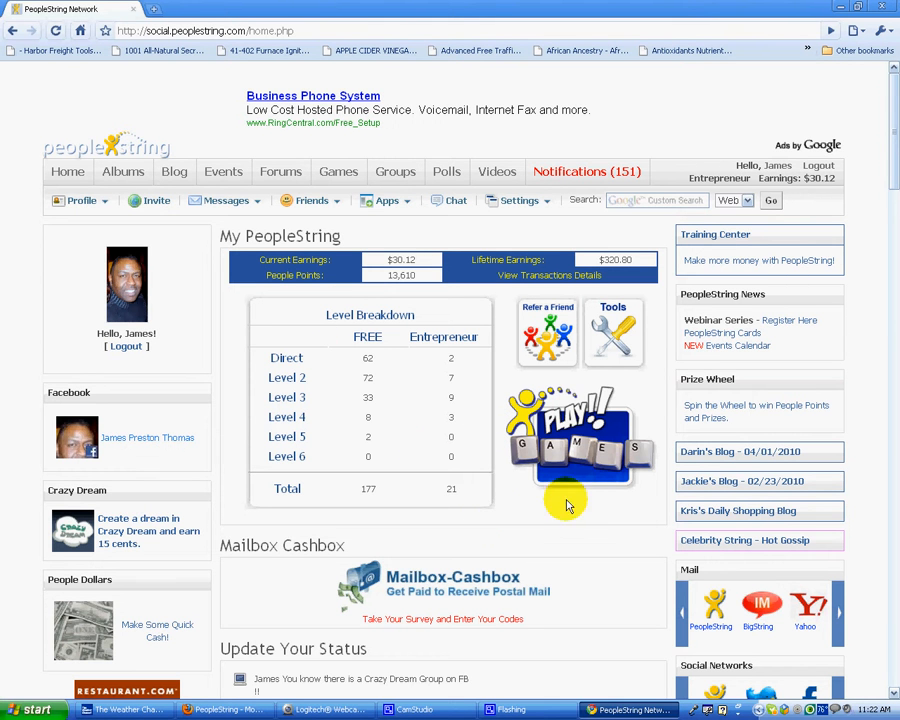
Open the member's own profile via the toolbar and review contact details, education and recent activity
left_click(82, 200)
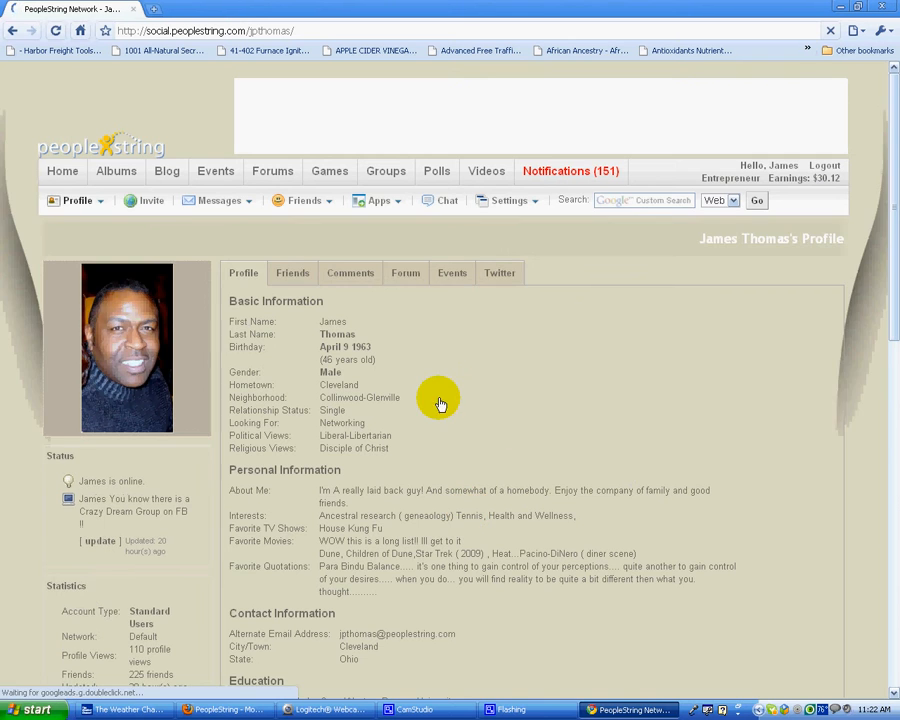
scroll("down", 3)
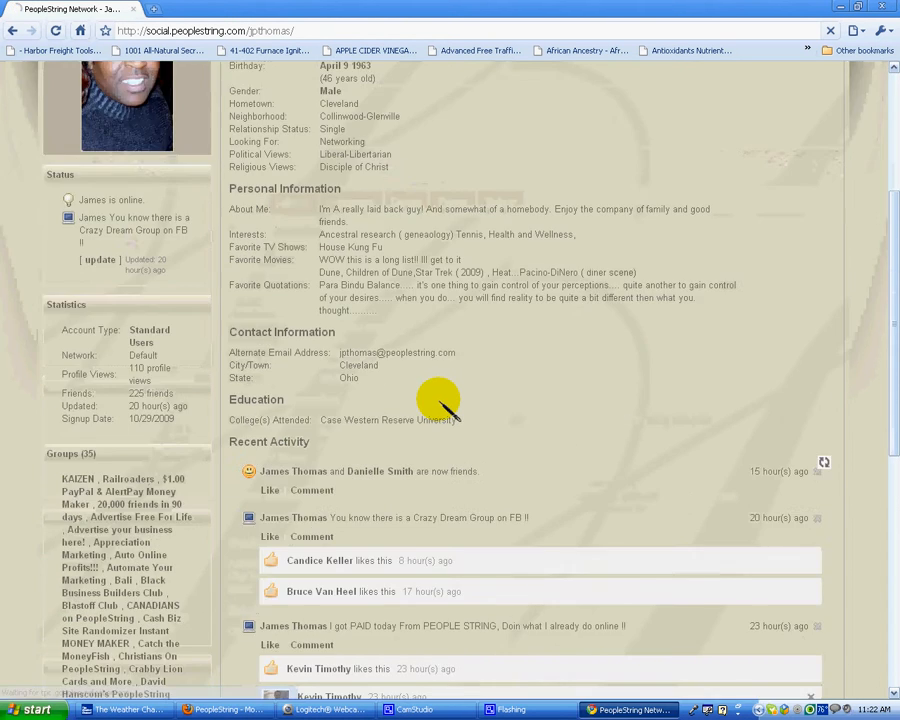
scroll("up", 3)
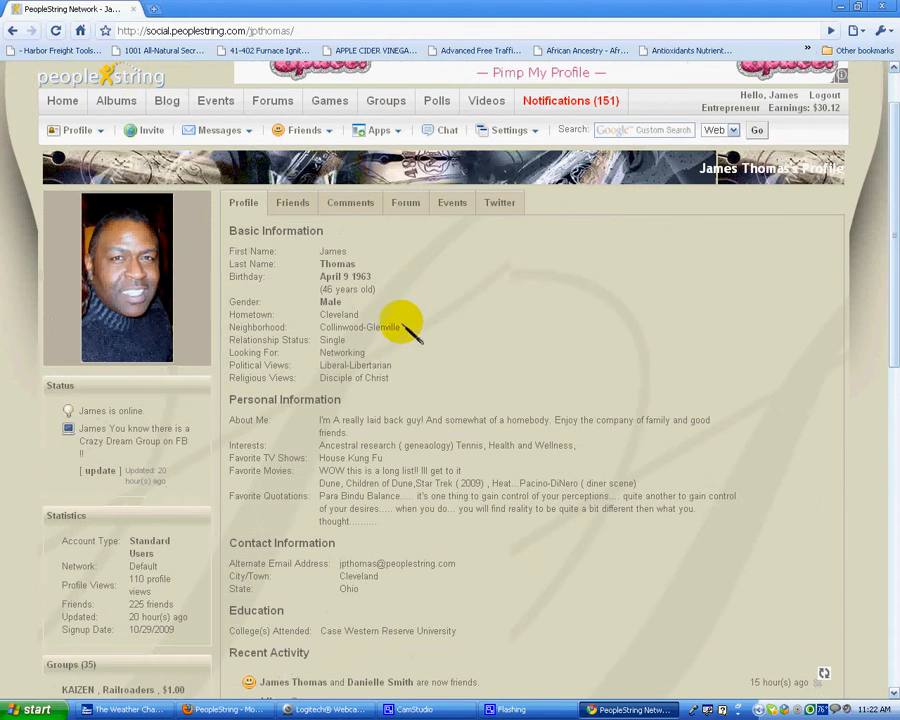
mouse_move(344, 390)
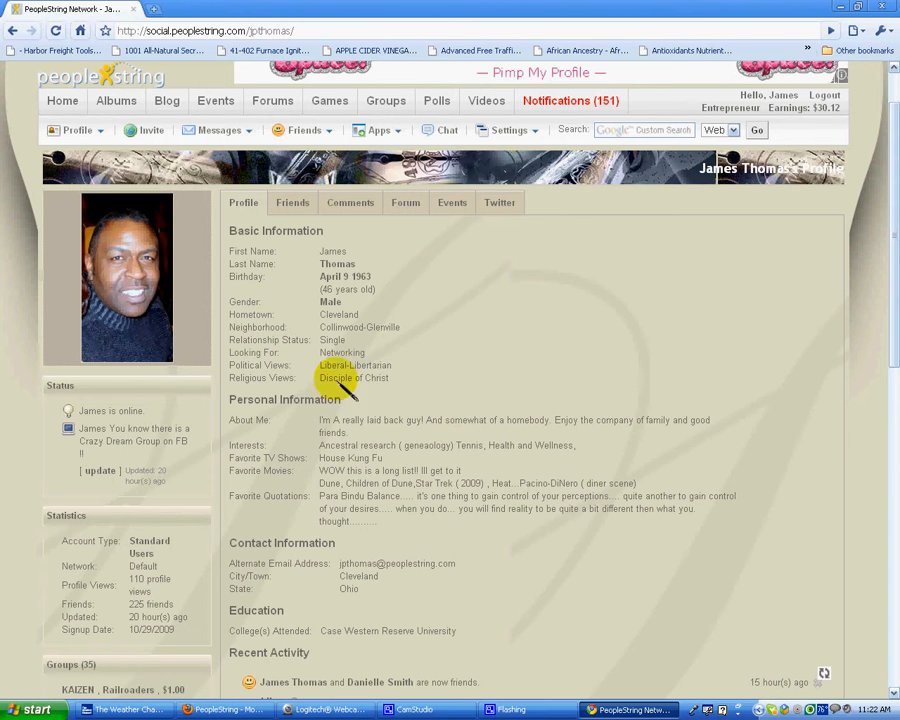
mouse_move(410, 504)
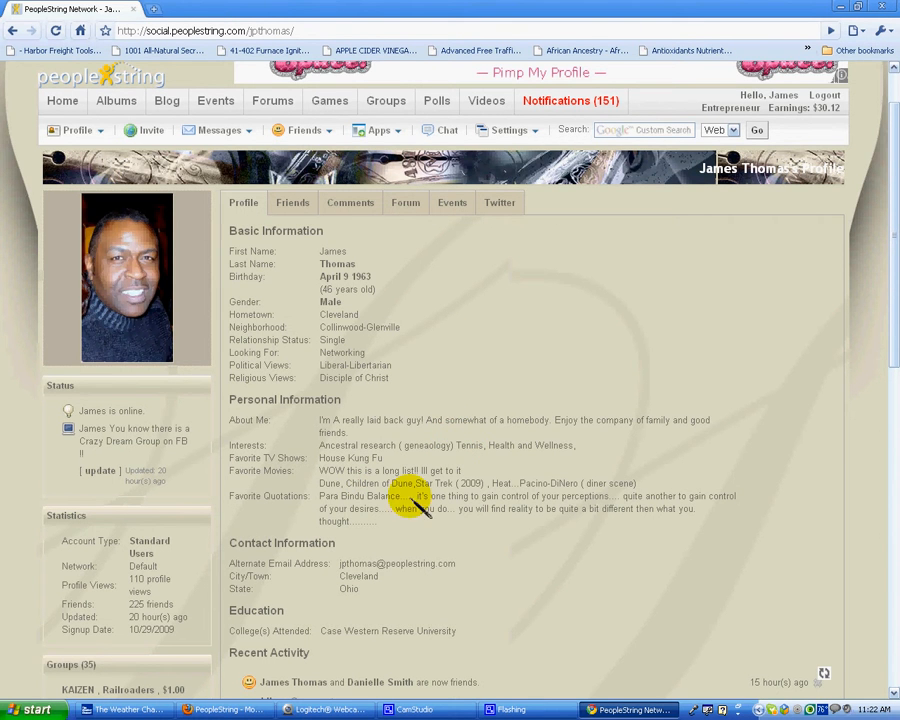
scroll("down", 3)
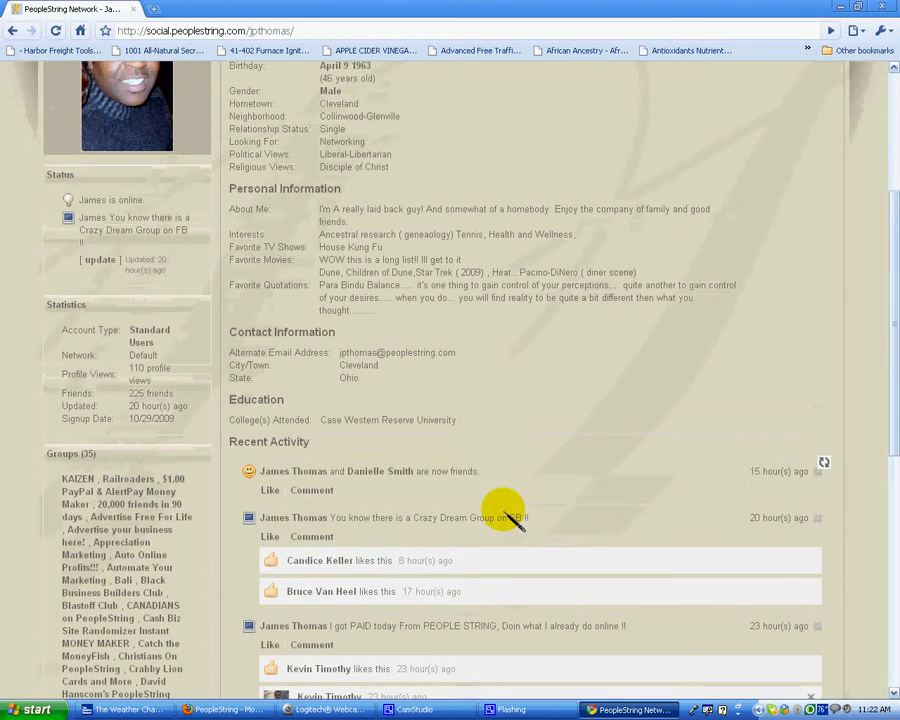
scroll("up", 3)
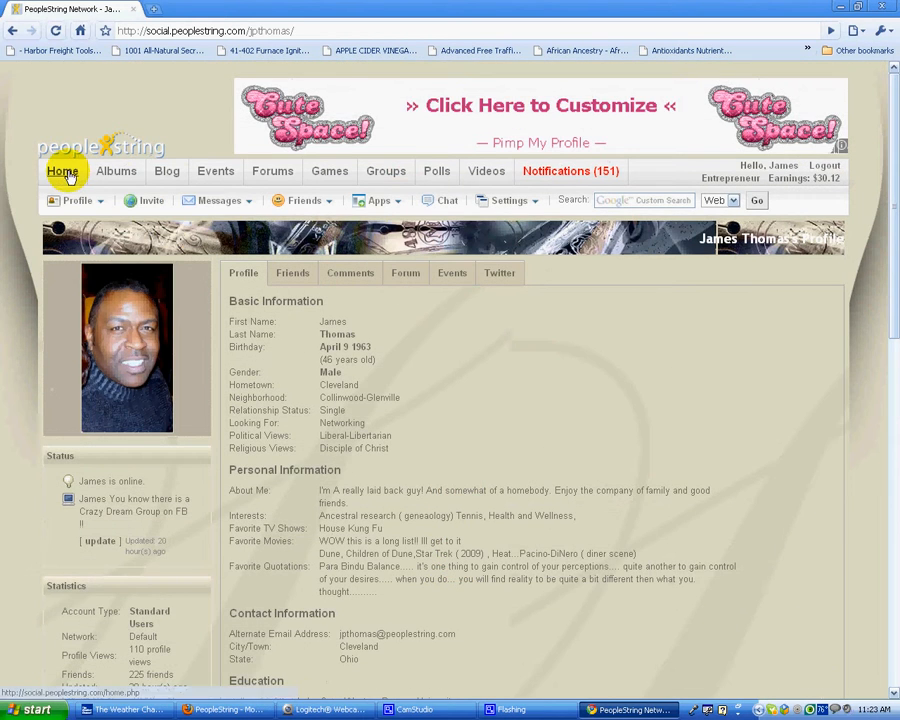
Return to the member homepage showing earnings, people points and referral levels
left_click(62, 172)
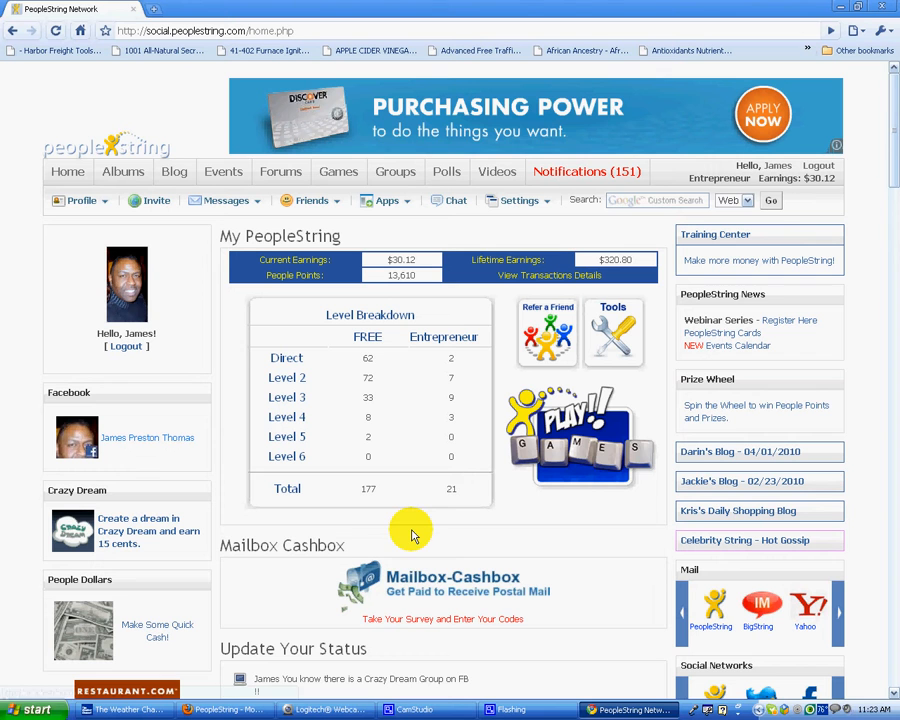
mouse_move(644, 220)
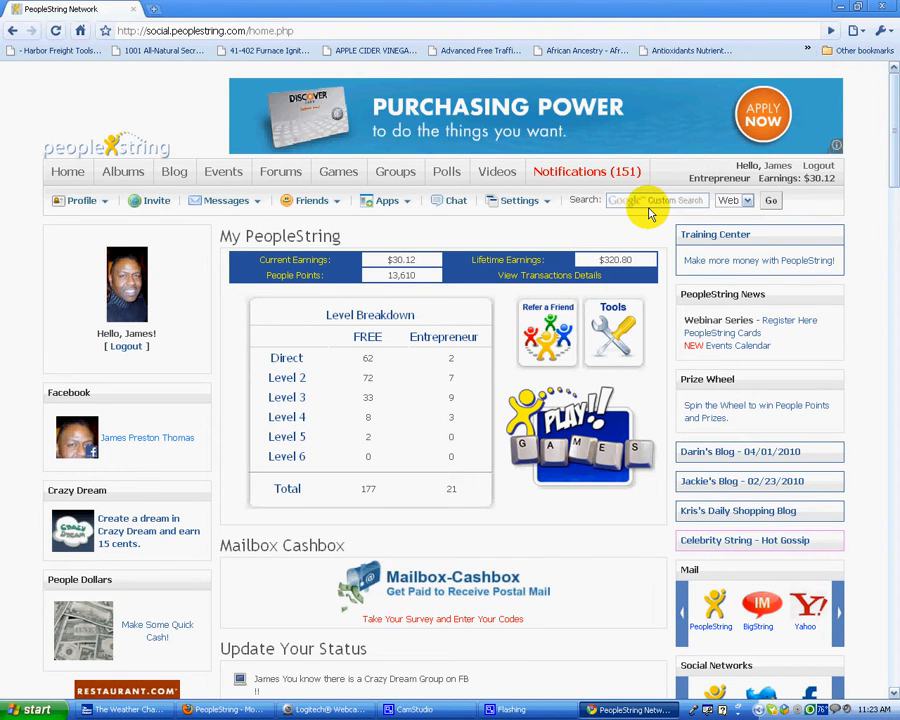
Cycle the mail widget through a Yahoo inbox preview to the Gmail sign-in form
scroll("down", 3)
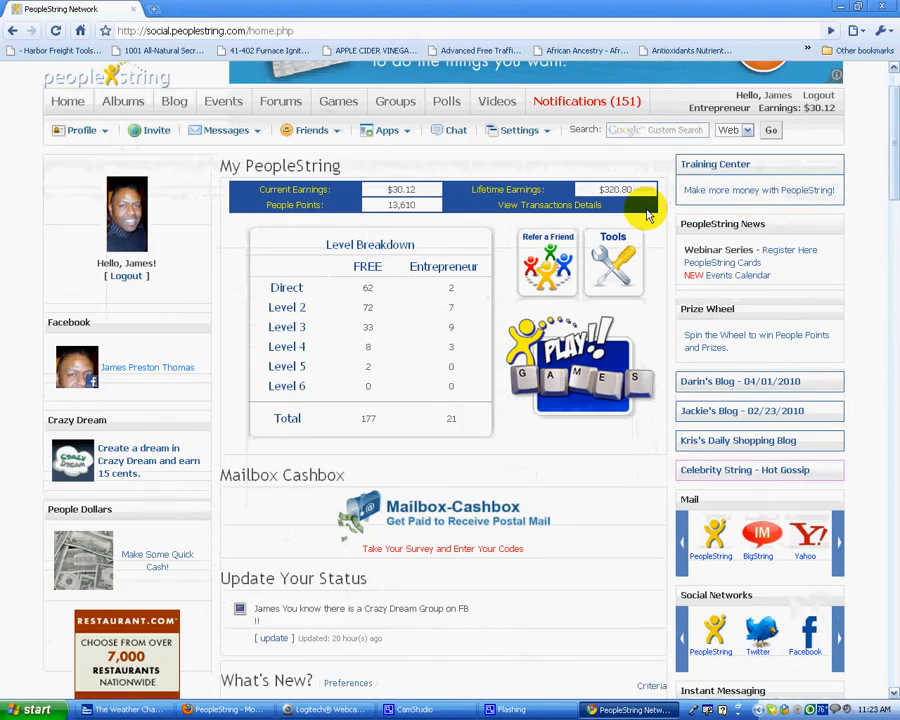
scroll("down", 3)
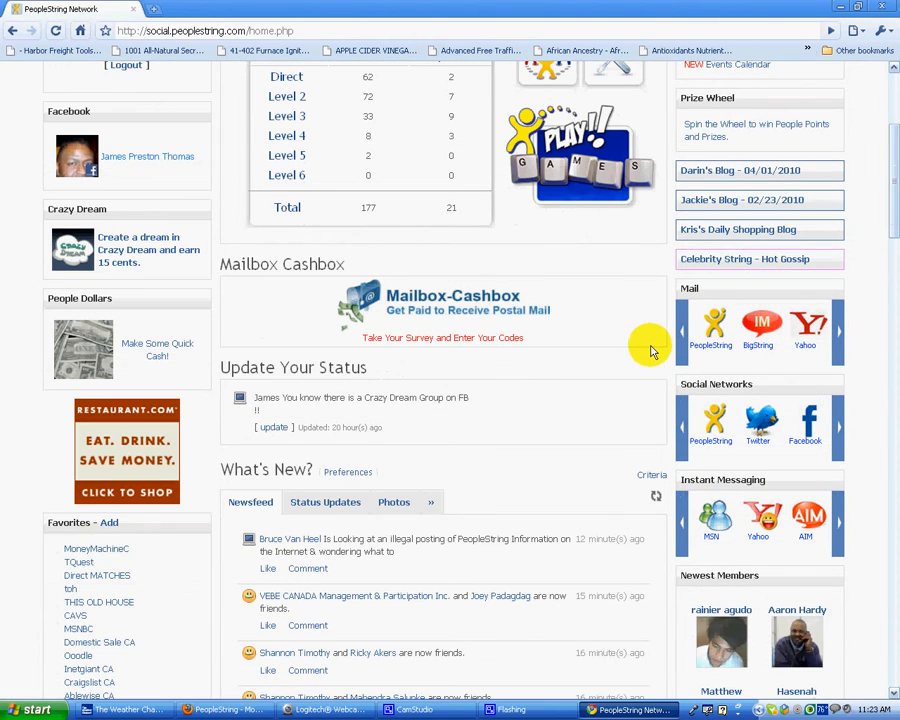
left_click(804, 324)
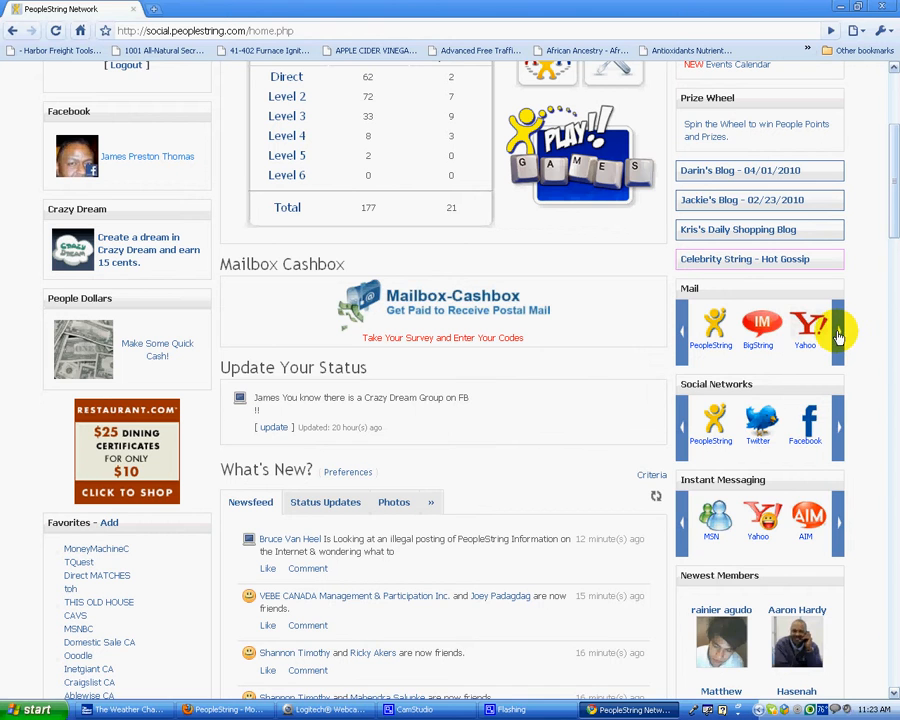
left_click(712, 324)
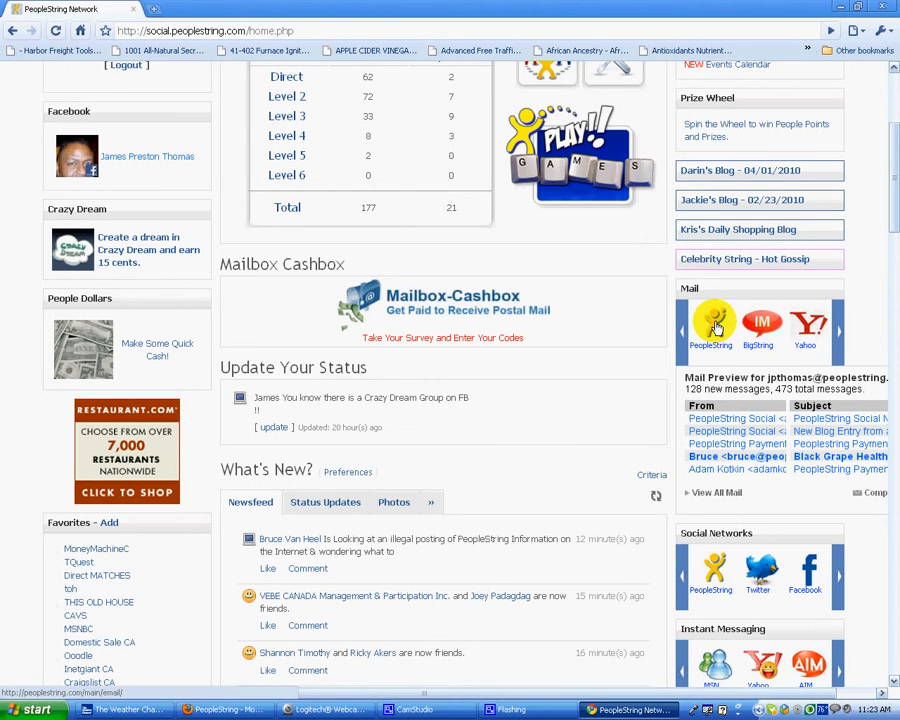
left_click(804, 322)
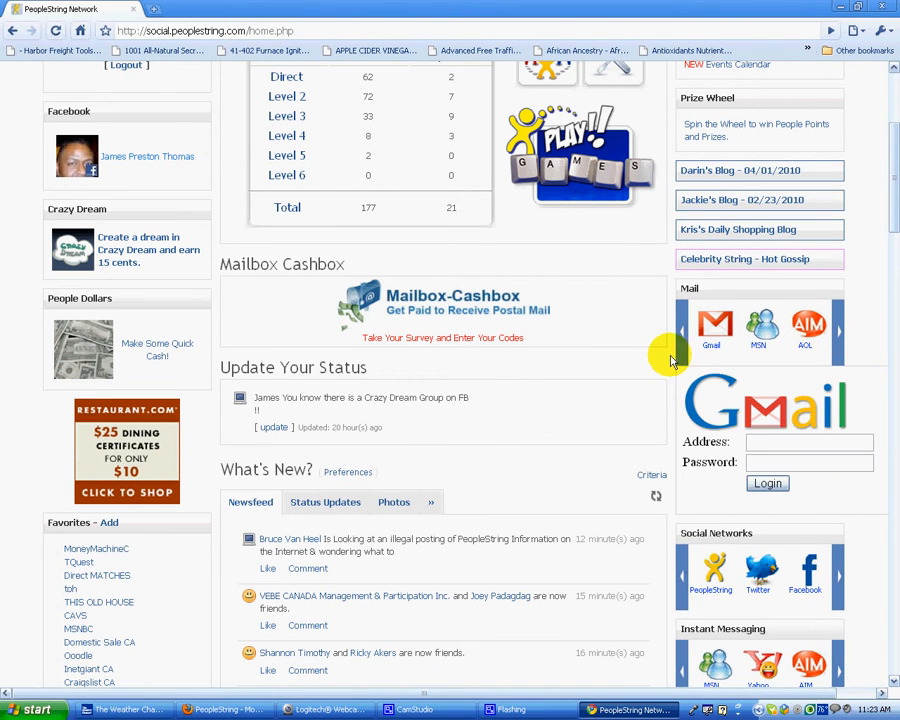
scroll("down", 3)
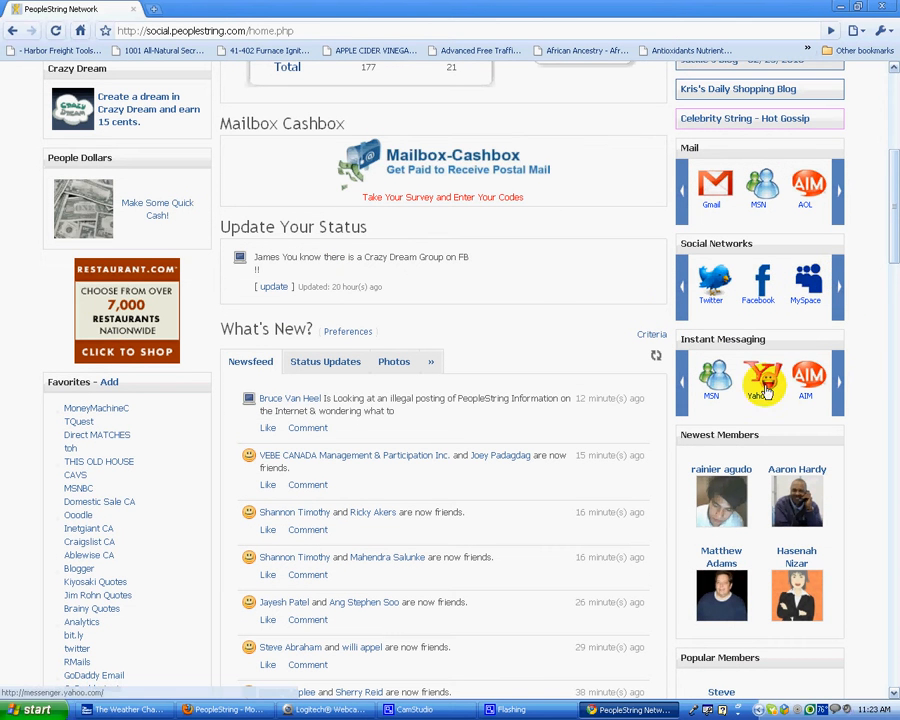
scroll("down", 3)
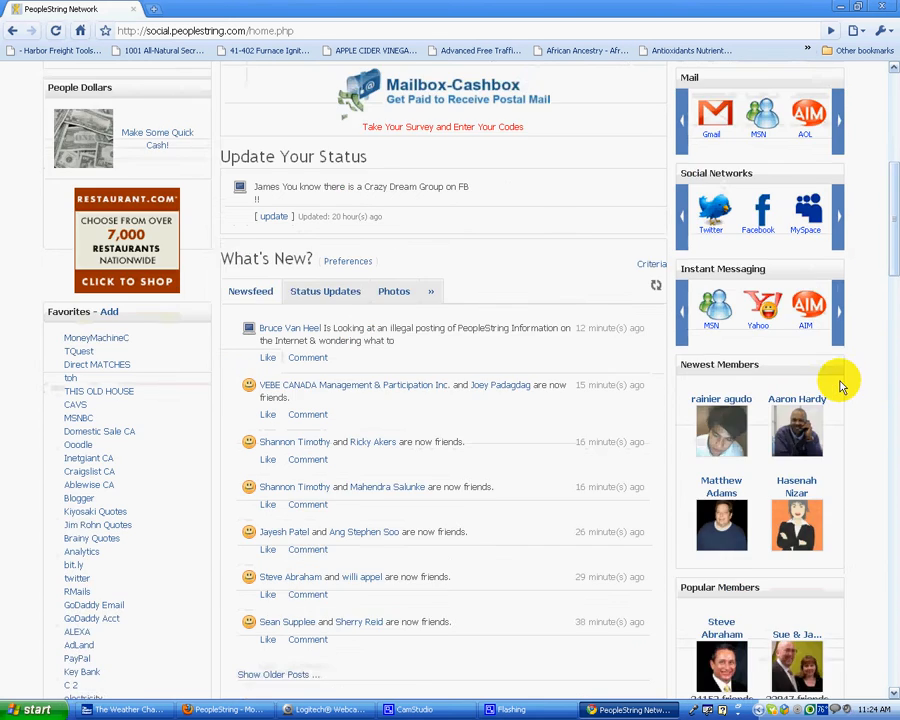
scroll("down", 3)
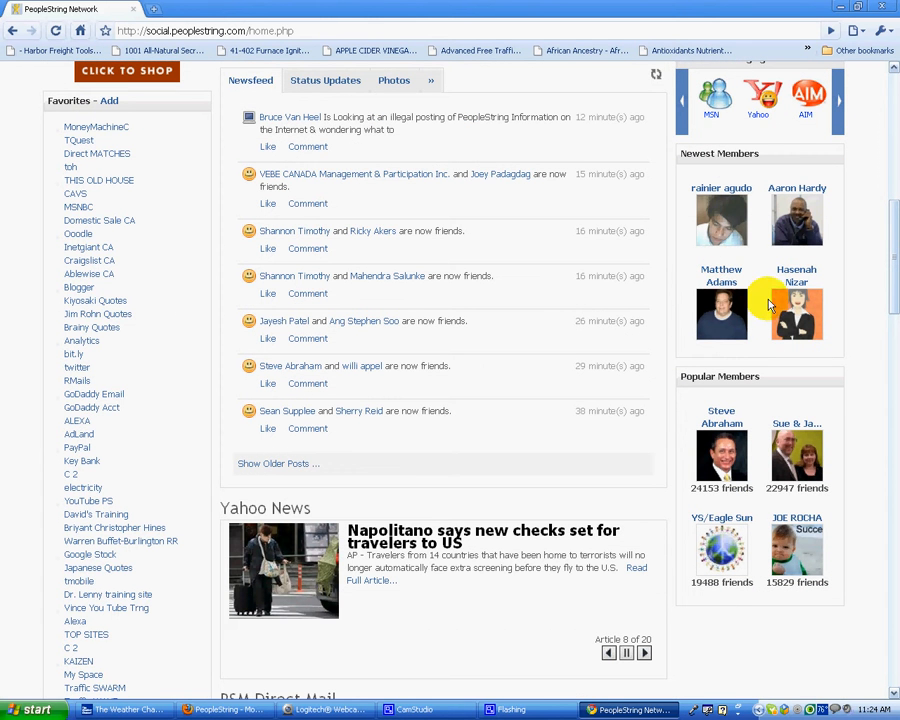
mouse_move(750, 552)
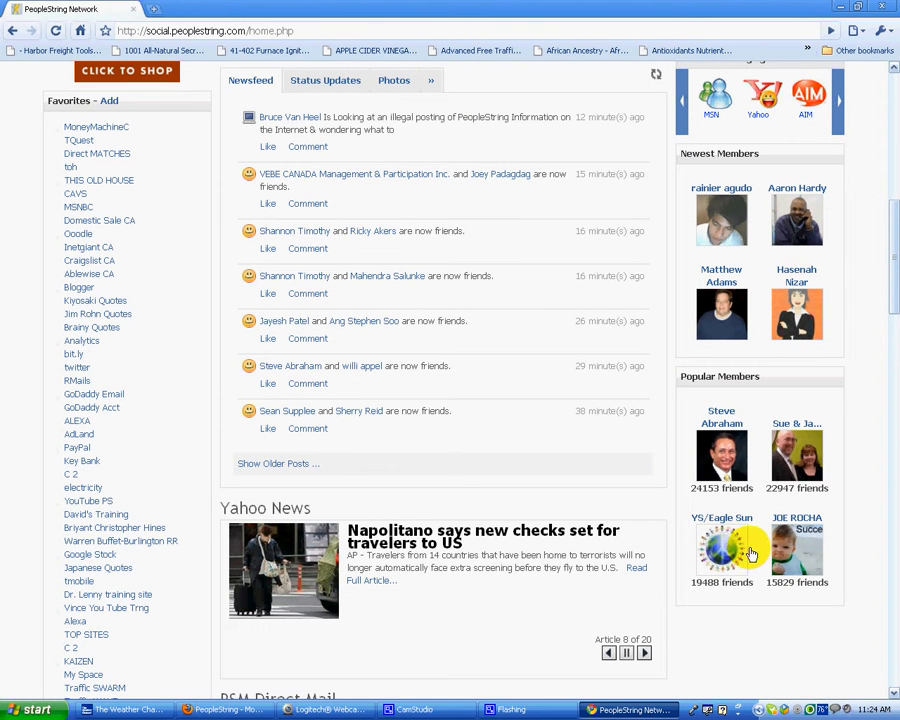
scroll("down", 3)
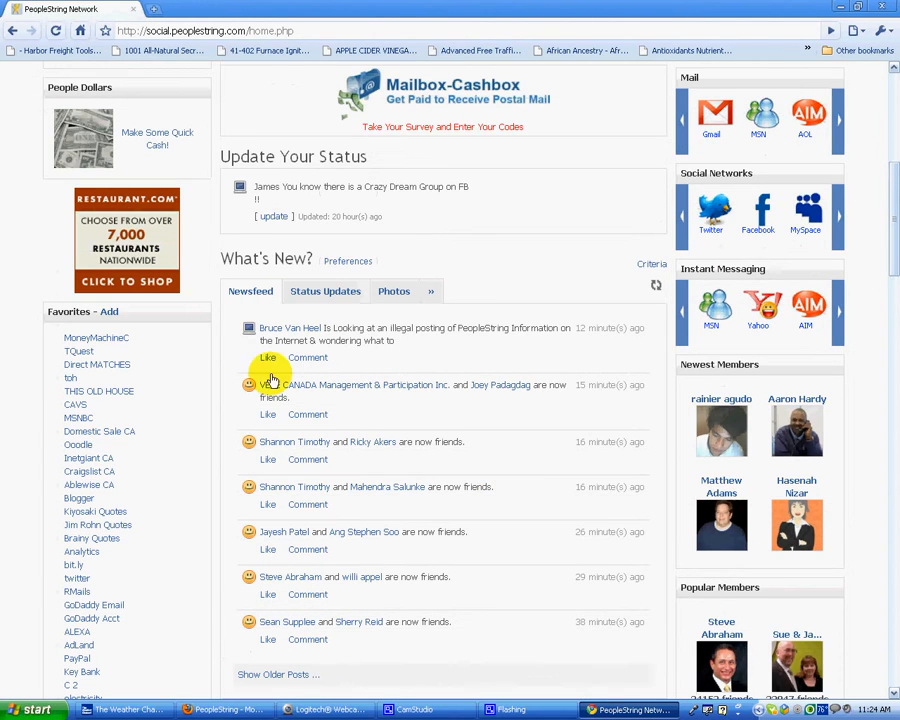
mouse_move(432, 208)
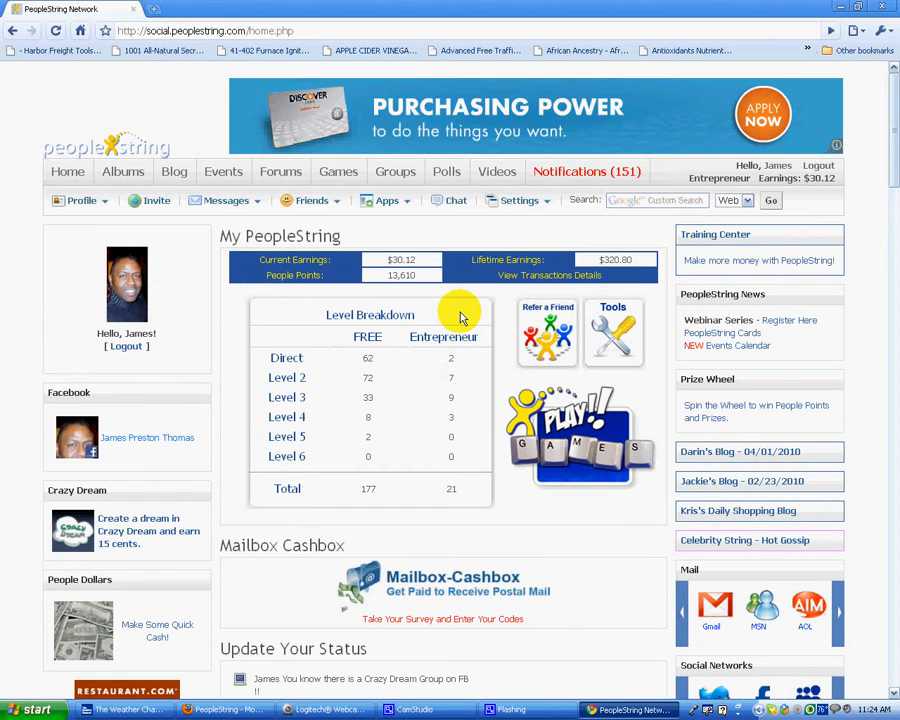
mouse_move(284, 236)
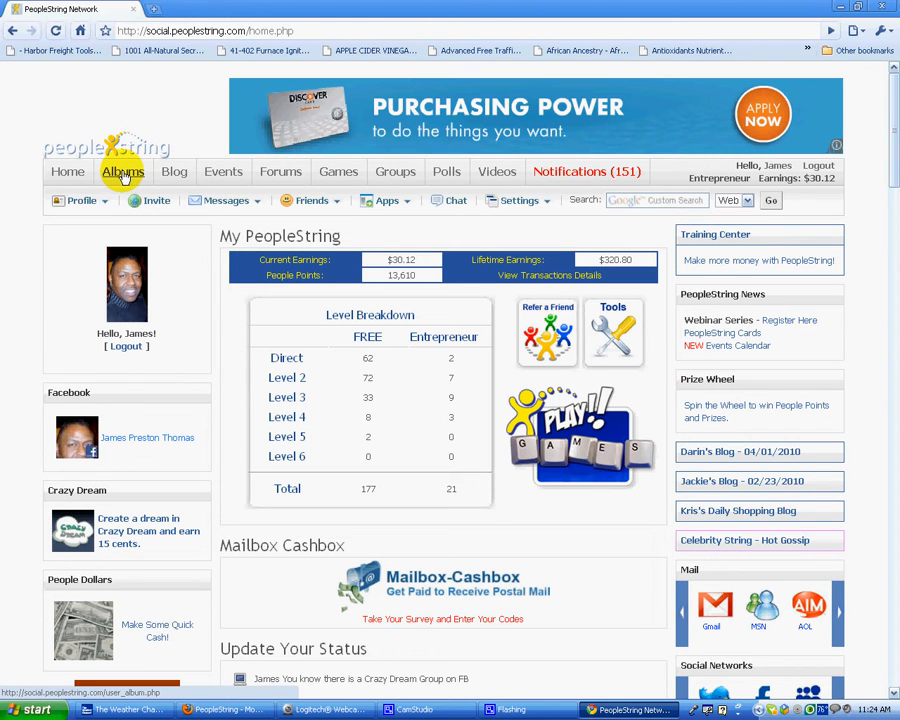
mouse_move(224, 172)
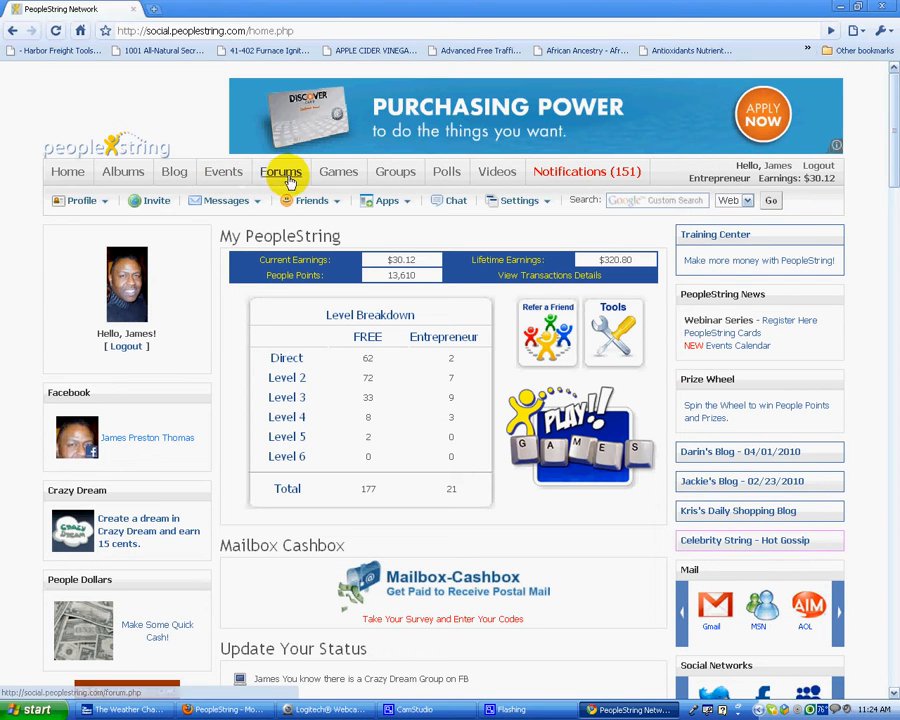
mouse_move(338, 172)
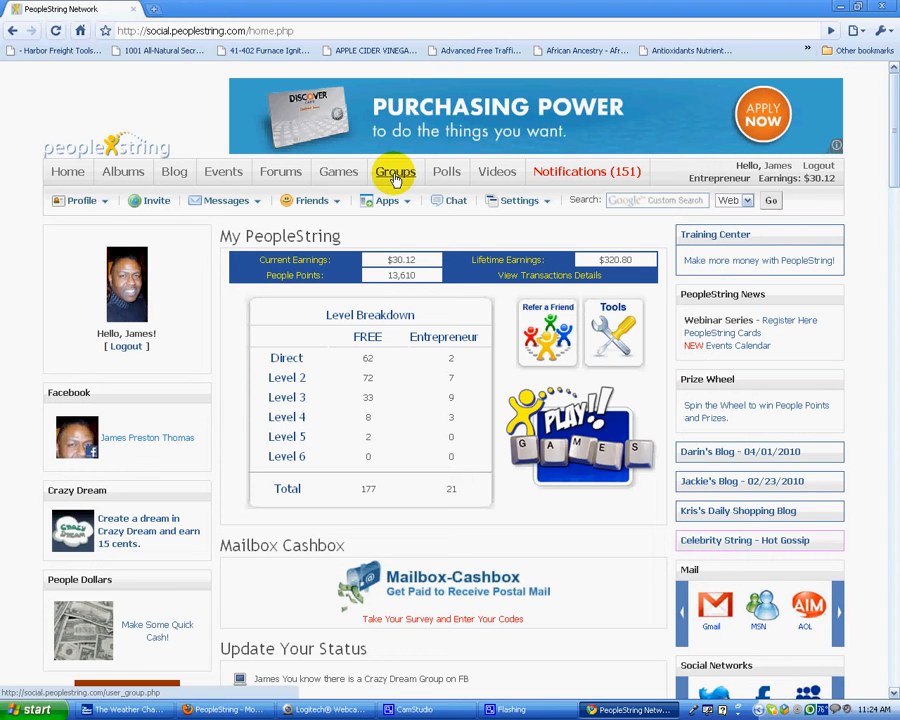
mouse_move(448, 172)
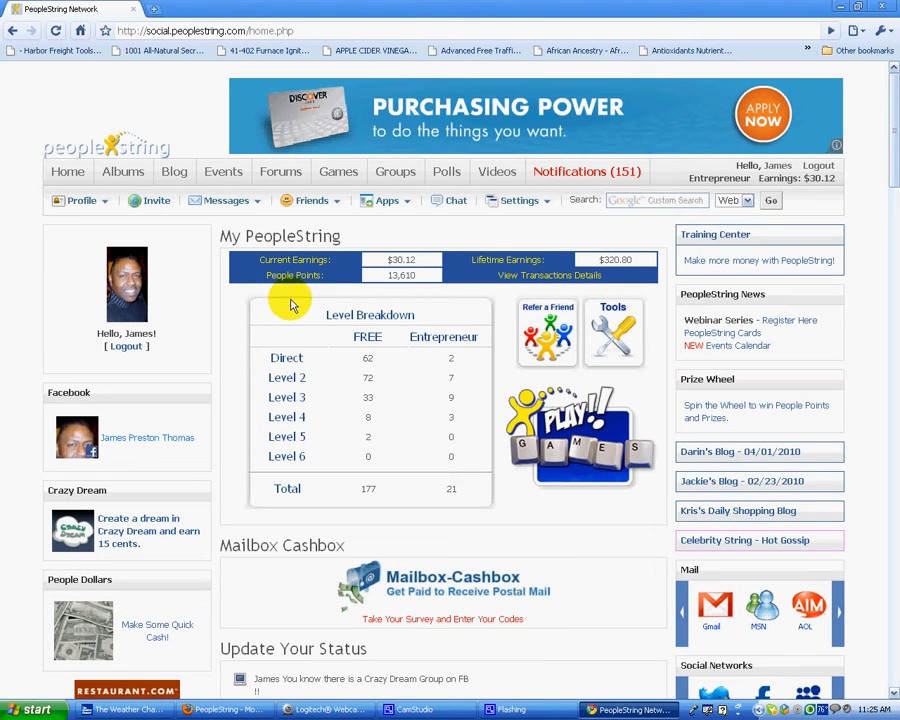
mouse_move(416, 238)
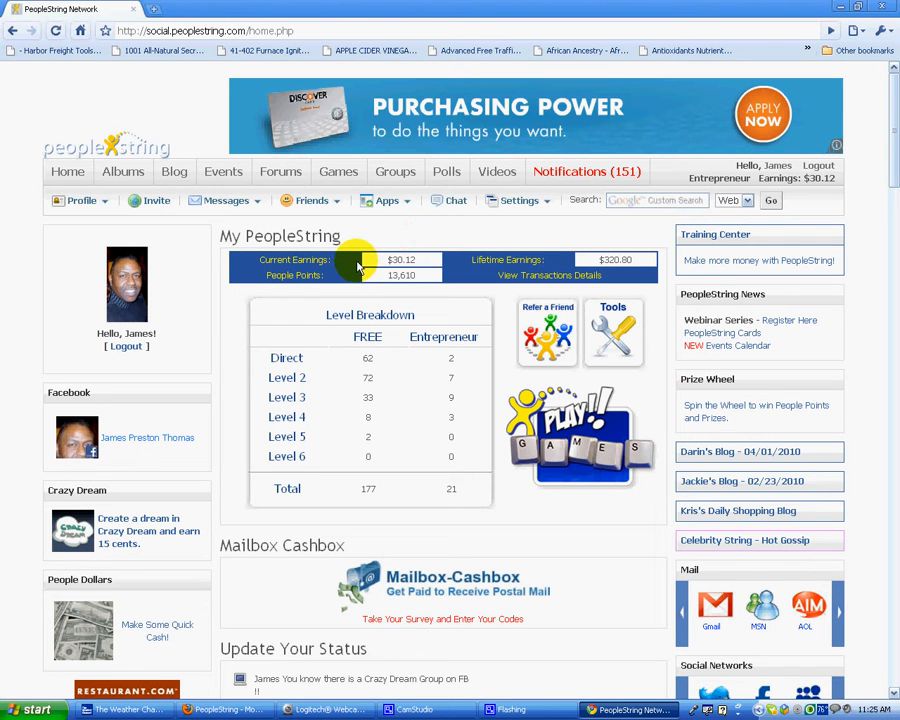
mouse_move(234, 322)
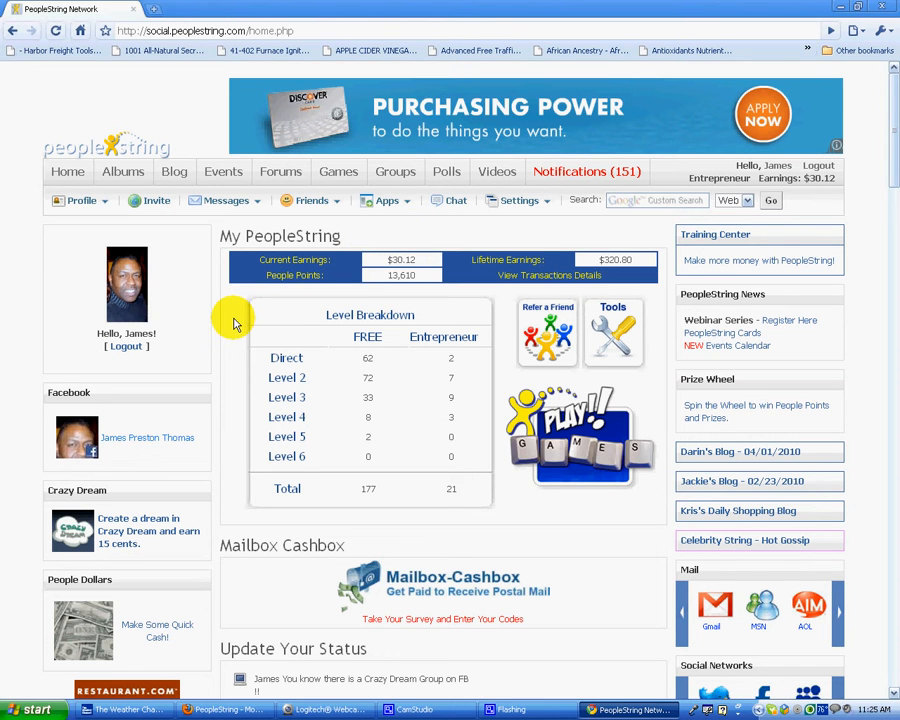
scroll("down", 3)
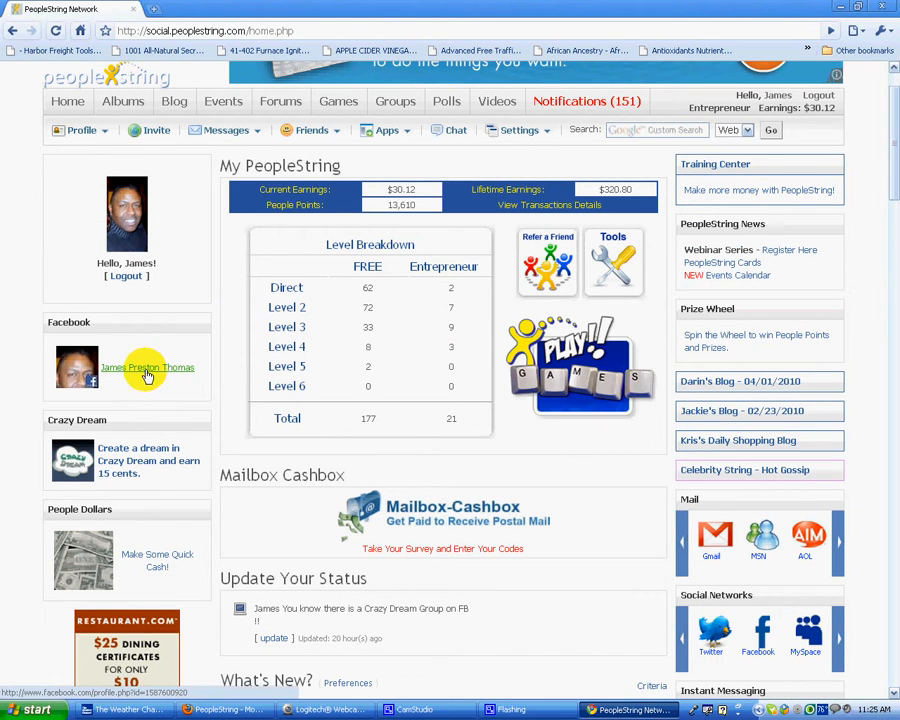
scroll("down", 3)
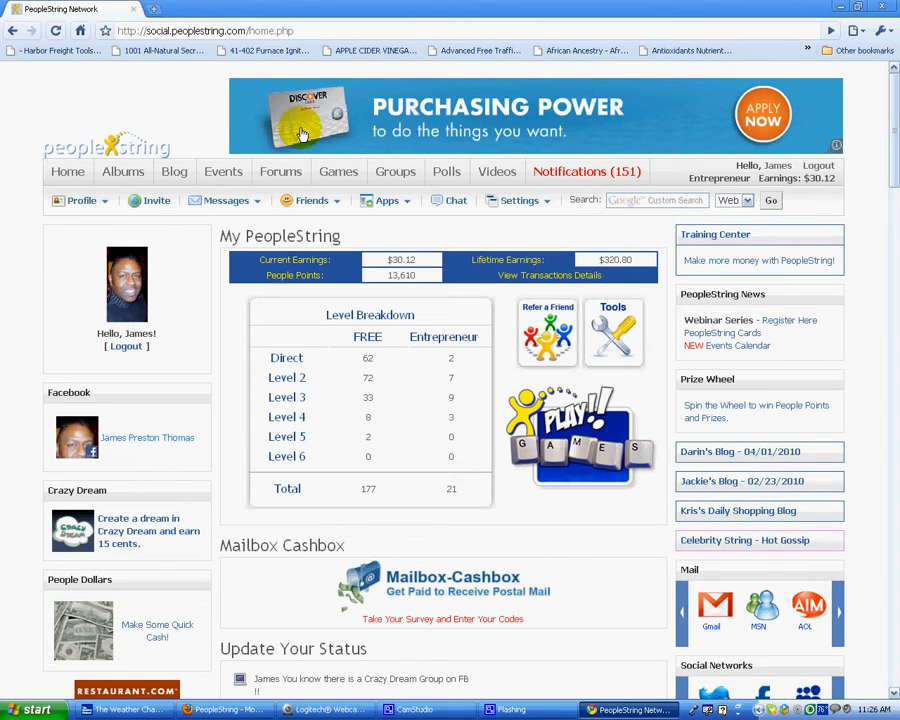
mouse_move(500, 128)
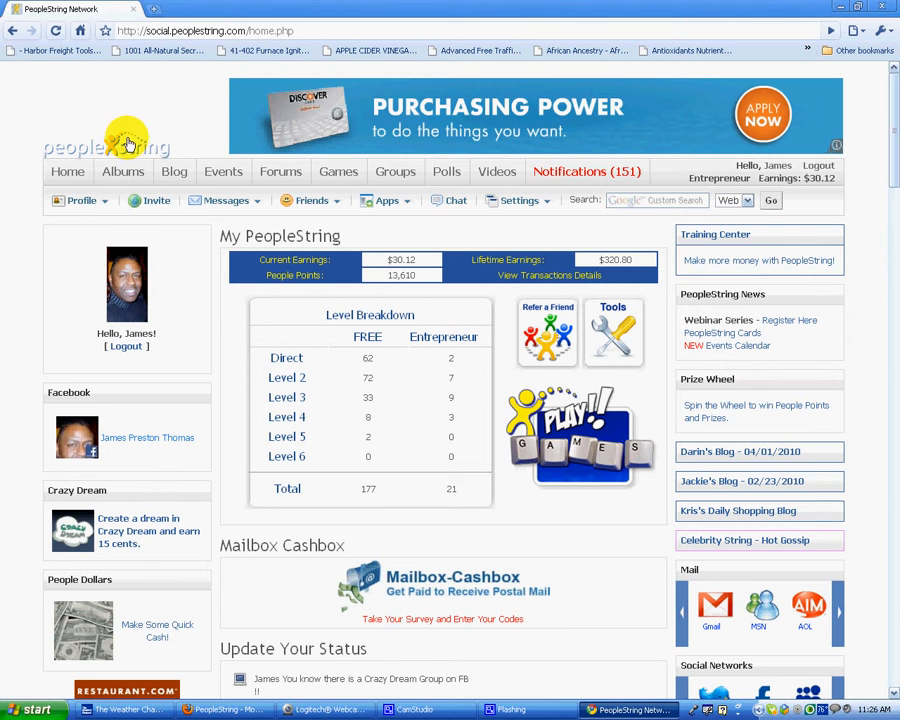
mouse_move(470, 128)
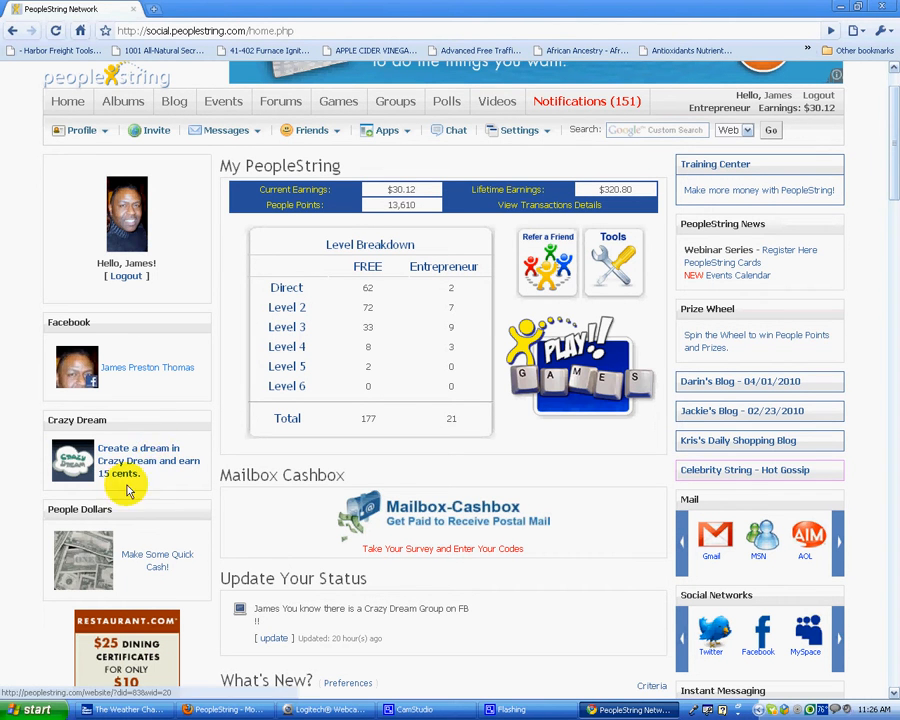
Scroll the homepage down to the restaurant coupon ad, Favorites links and What's New tabs
scroll("down", 3)
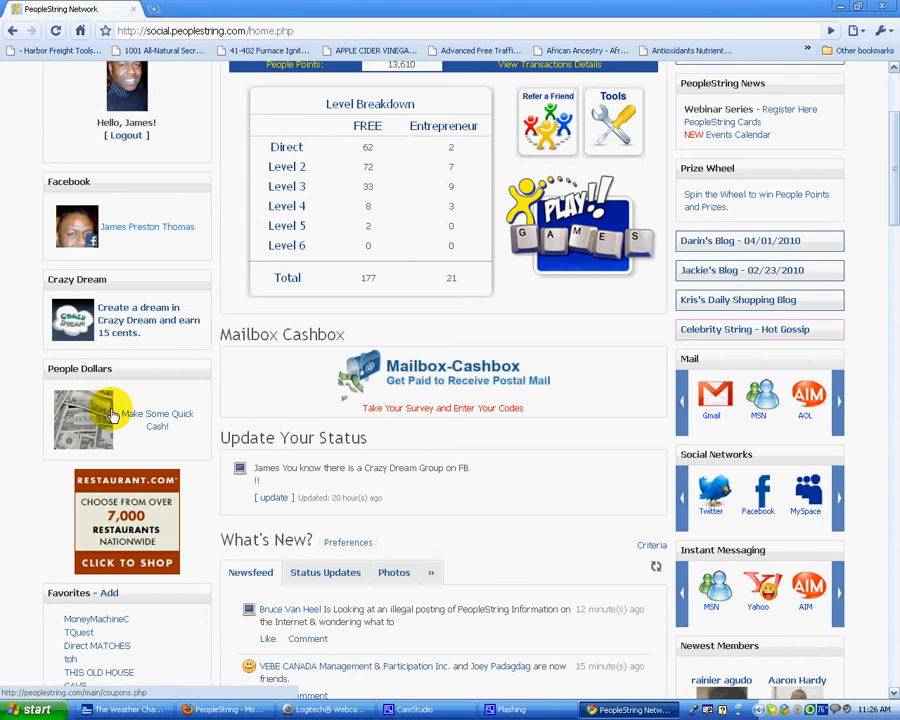
mouse_move(432, 376)
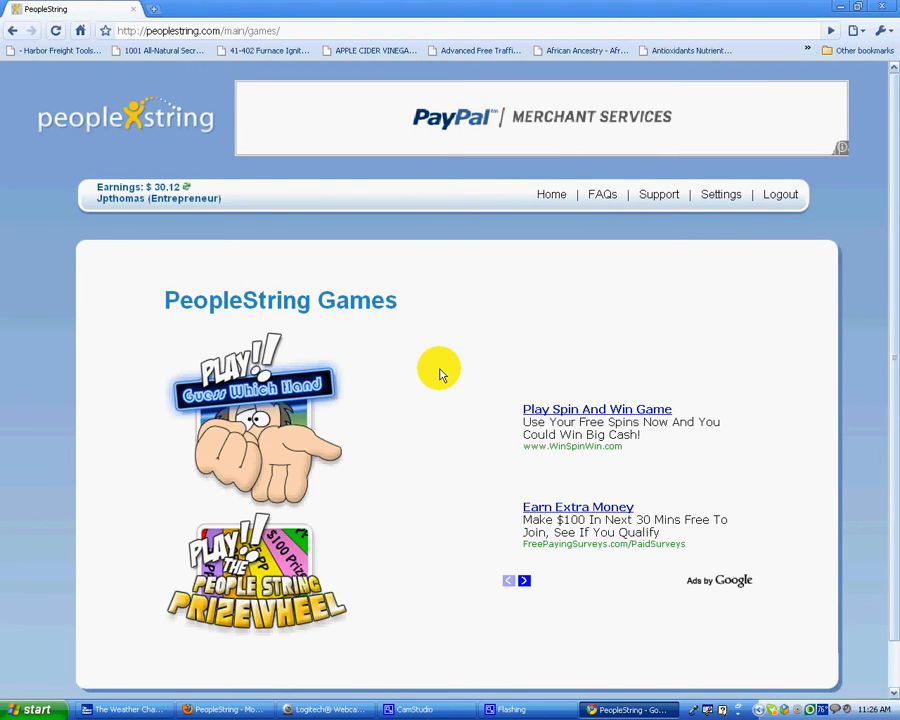
Use the Home link on the Games page to head back to the member homepage
scroll("down", 3)
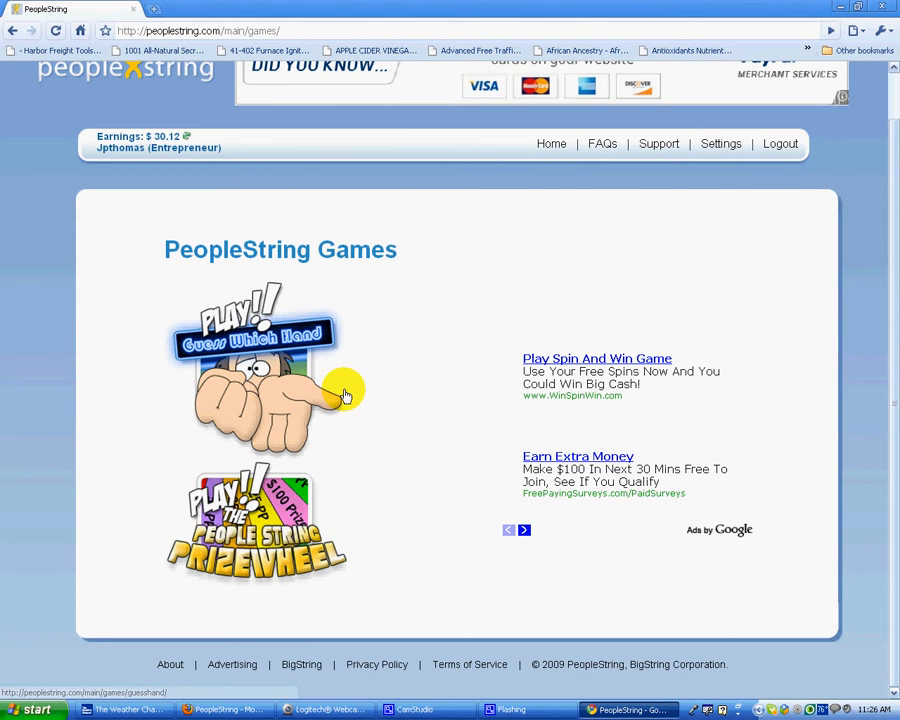
mouse_move(552, 144)
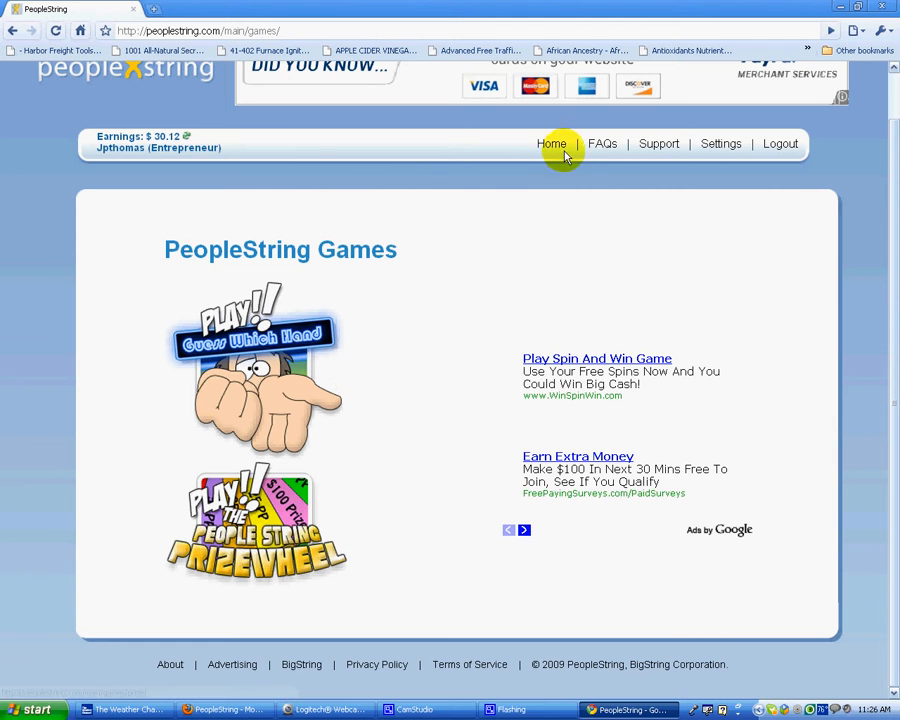
left_click(552, 144)
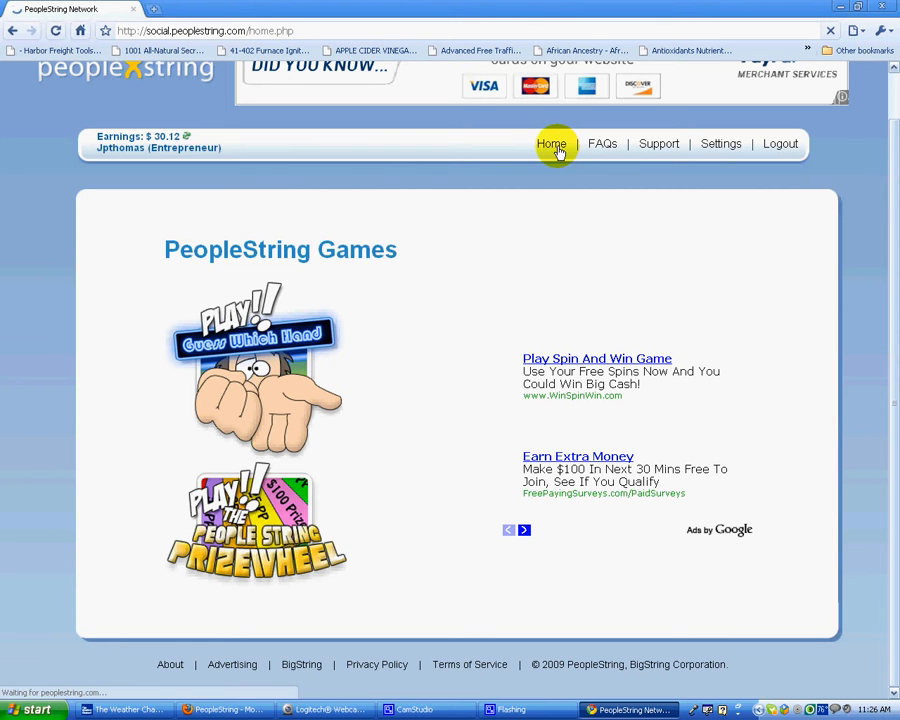
left_click(552, 144)
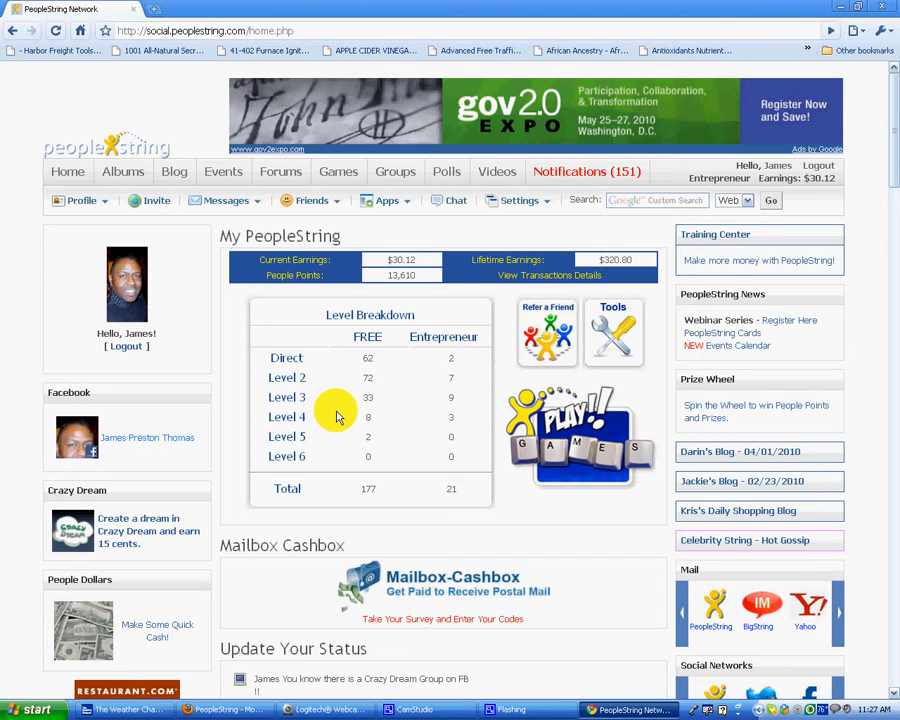
scroll("down", 3)
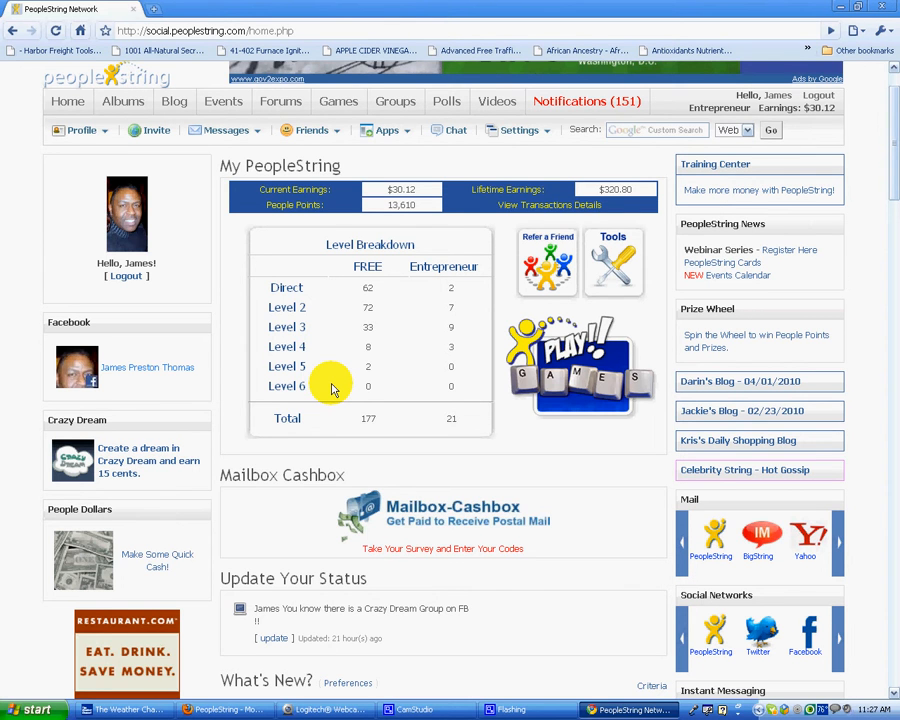
scroll("down", 3)
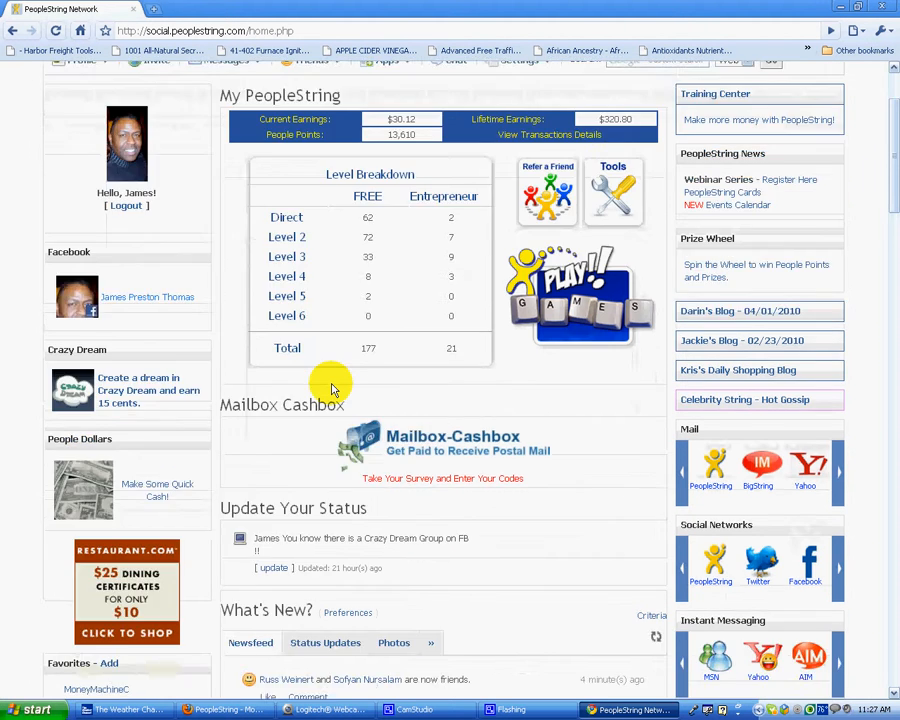
scroll("down", 3)
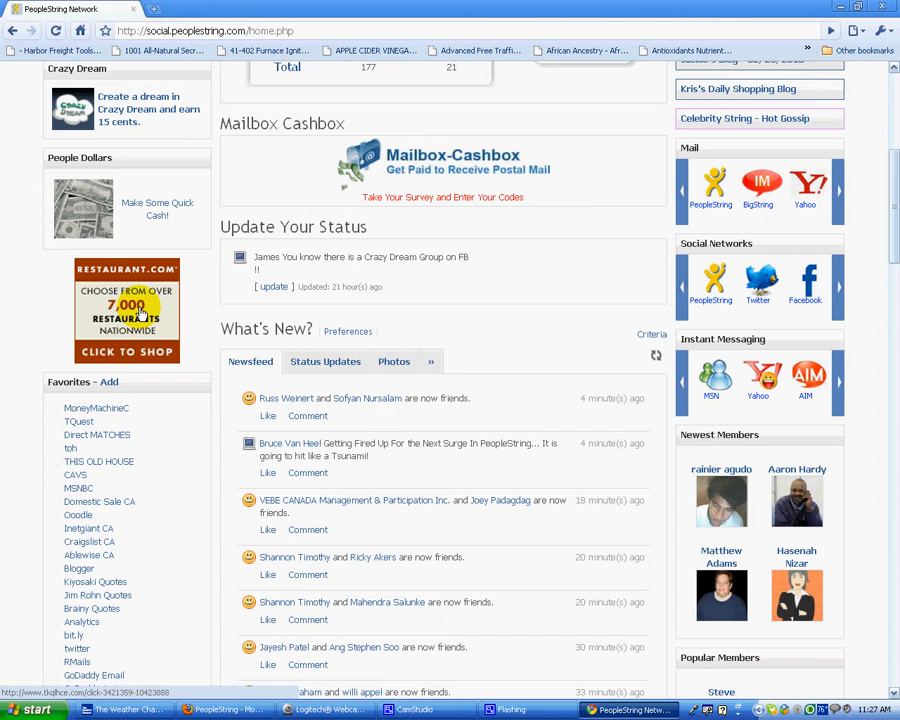
mouse_move(156, 298)
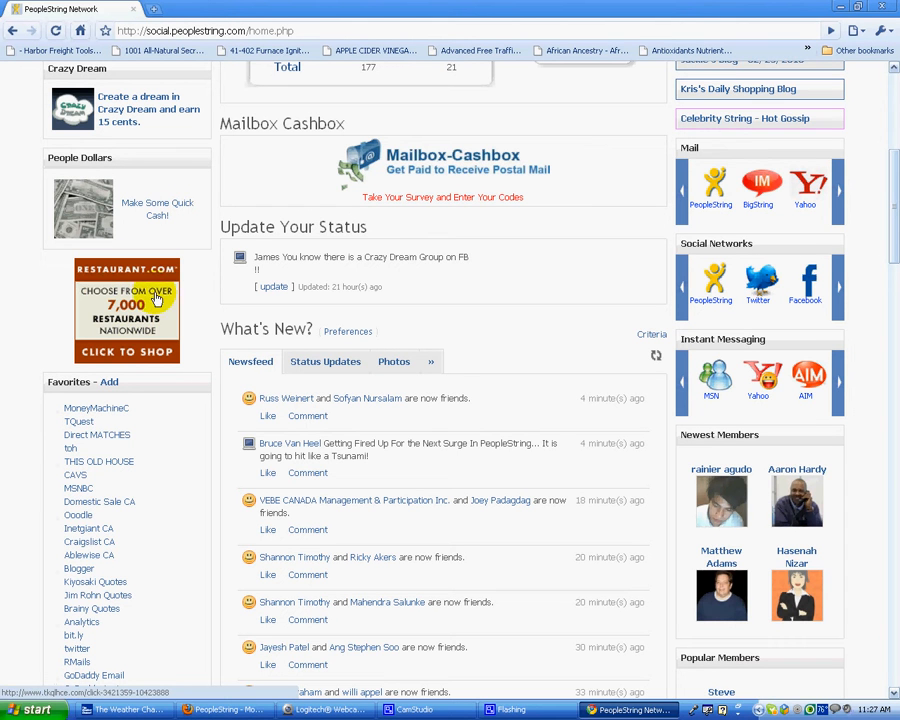
mouse_move(184, 332)
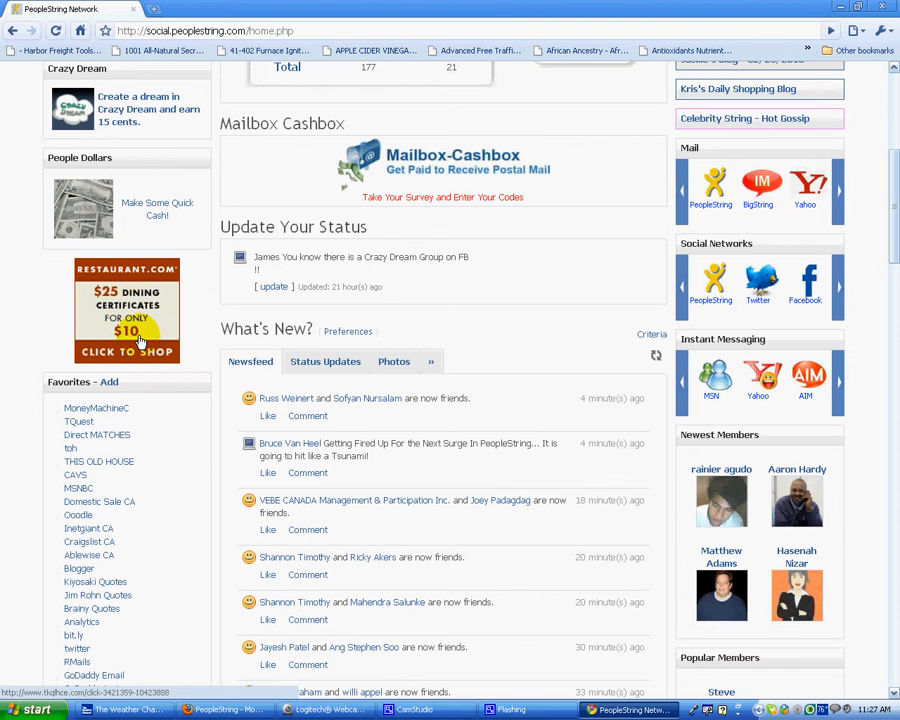
mouse_move(200, 332)
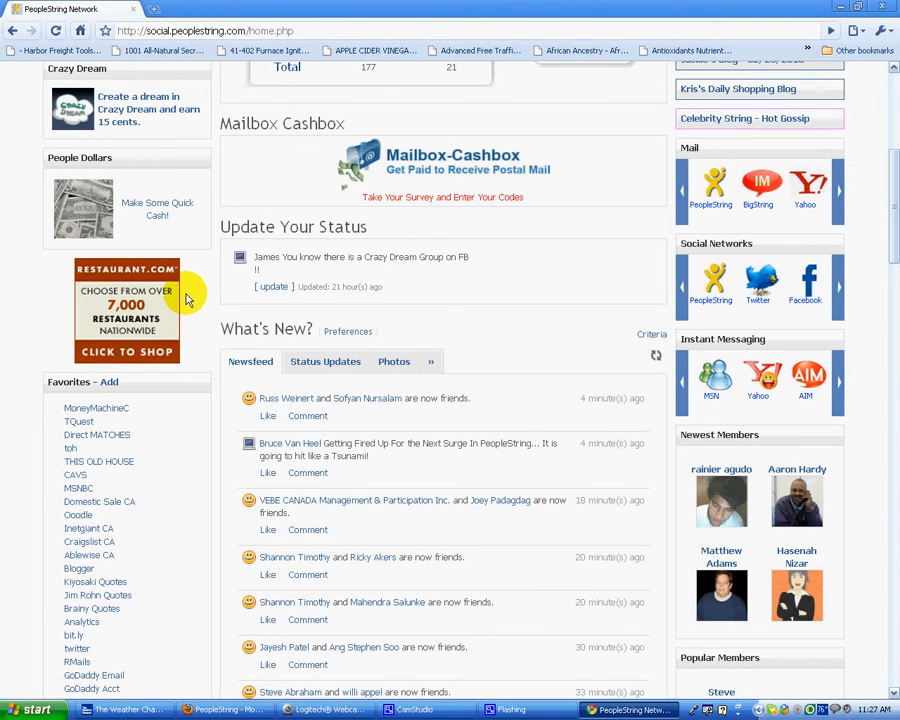
scroll("down", 3)
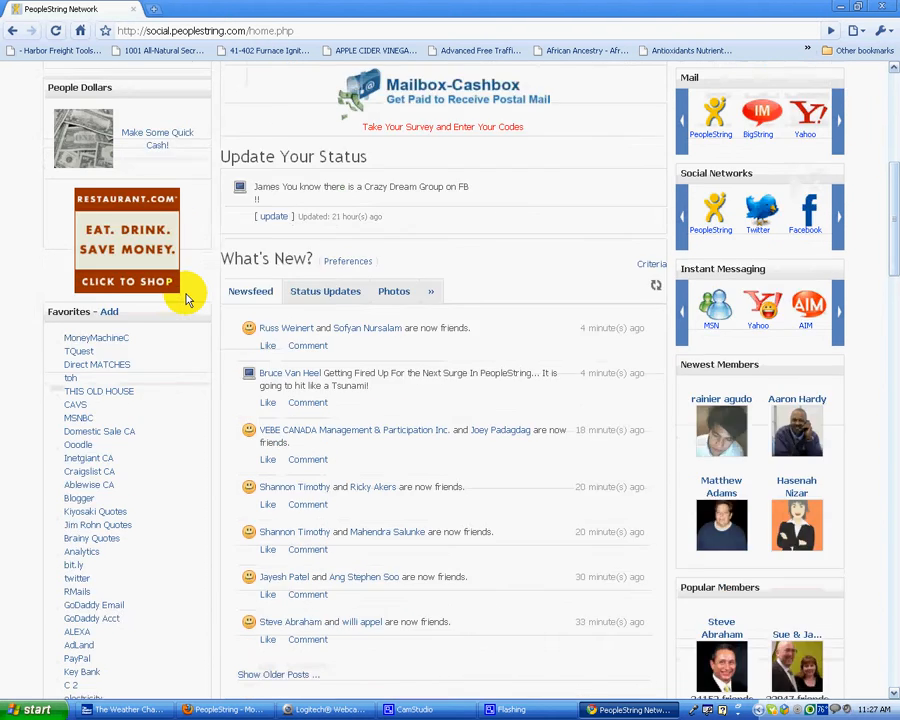
Switch back to the PeopleString homepage and open a Favorites site link in a new tab
scroll("down", 3)
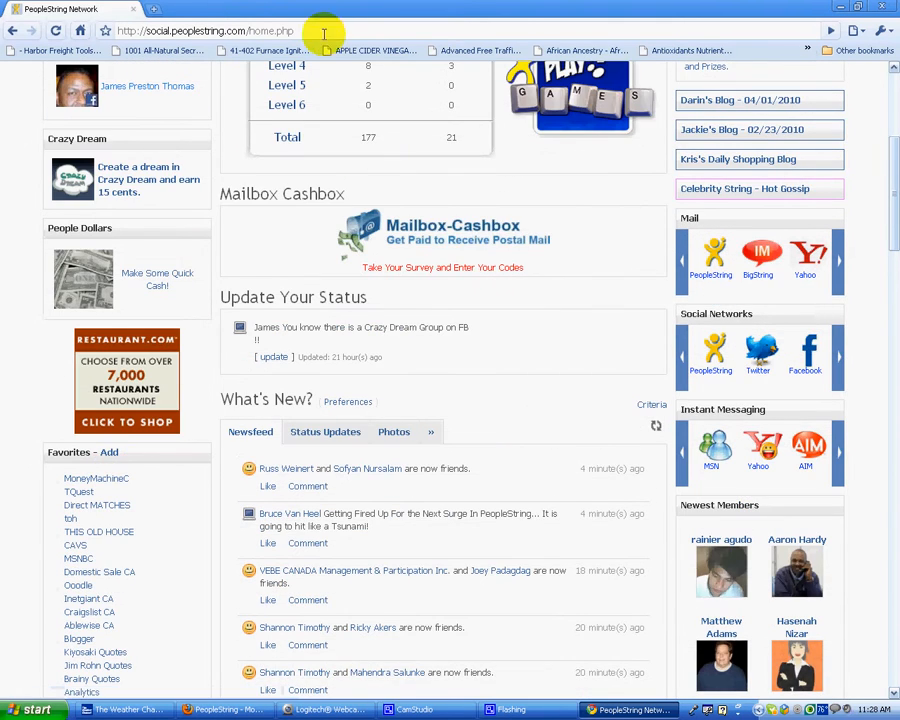
scroll("down", 3)
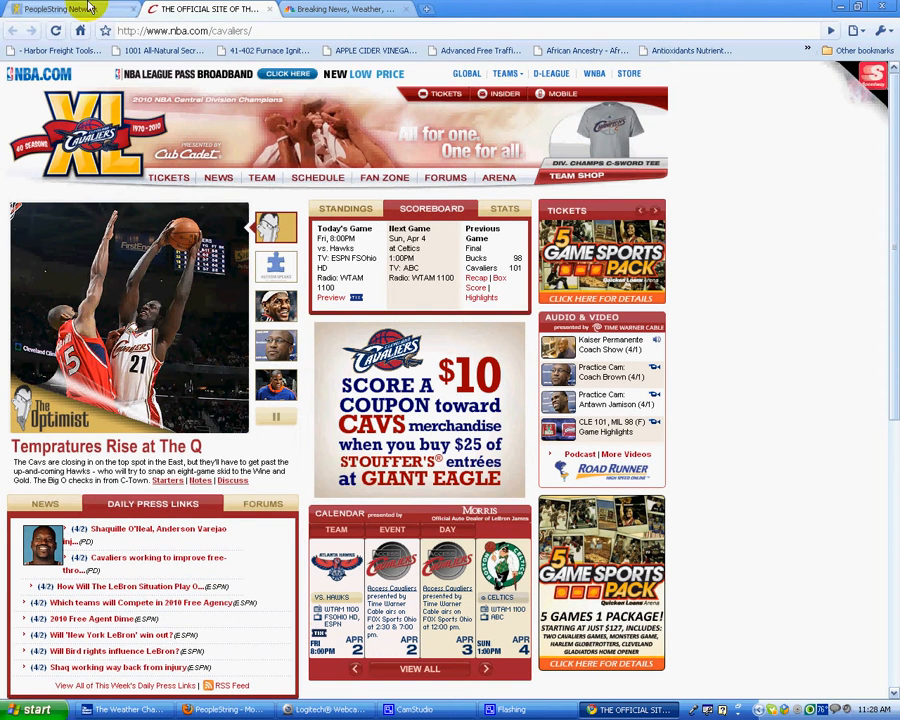
left_click(56, 8)
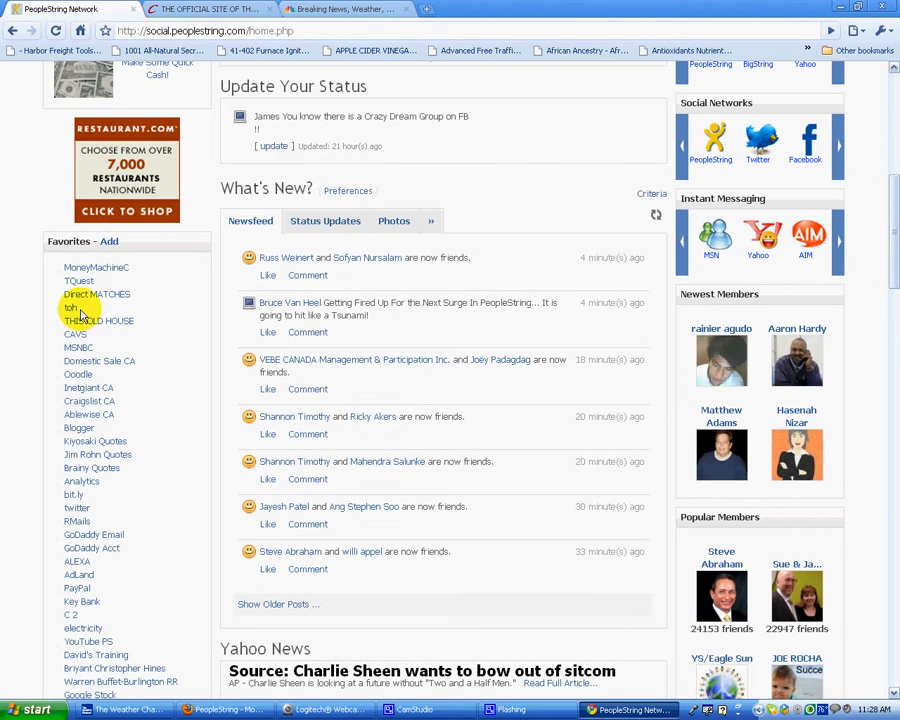
left_click(96, 320)
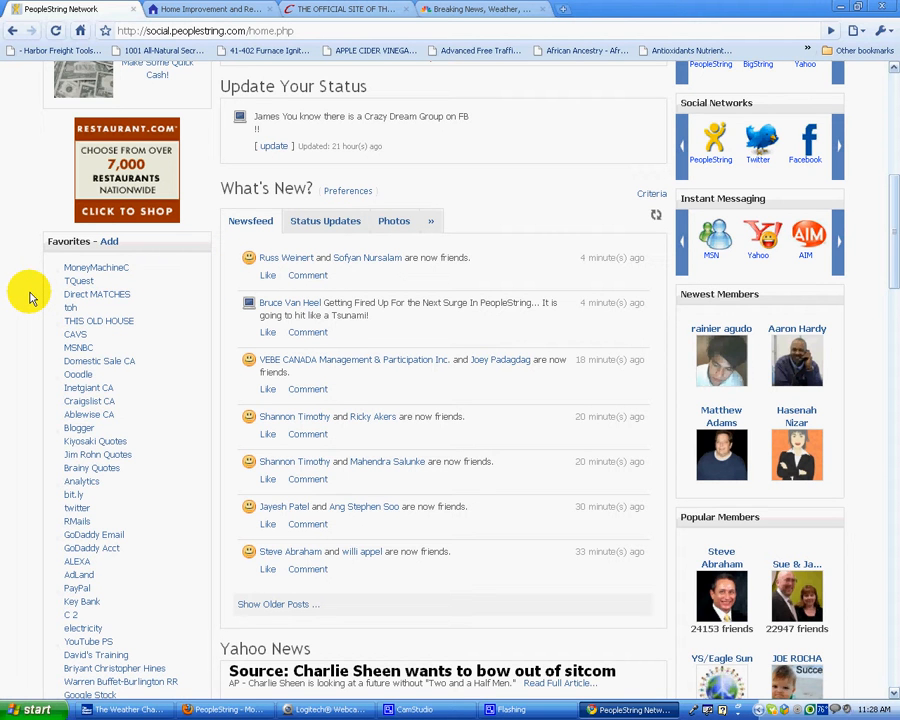
mouse_move(98, 320)
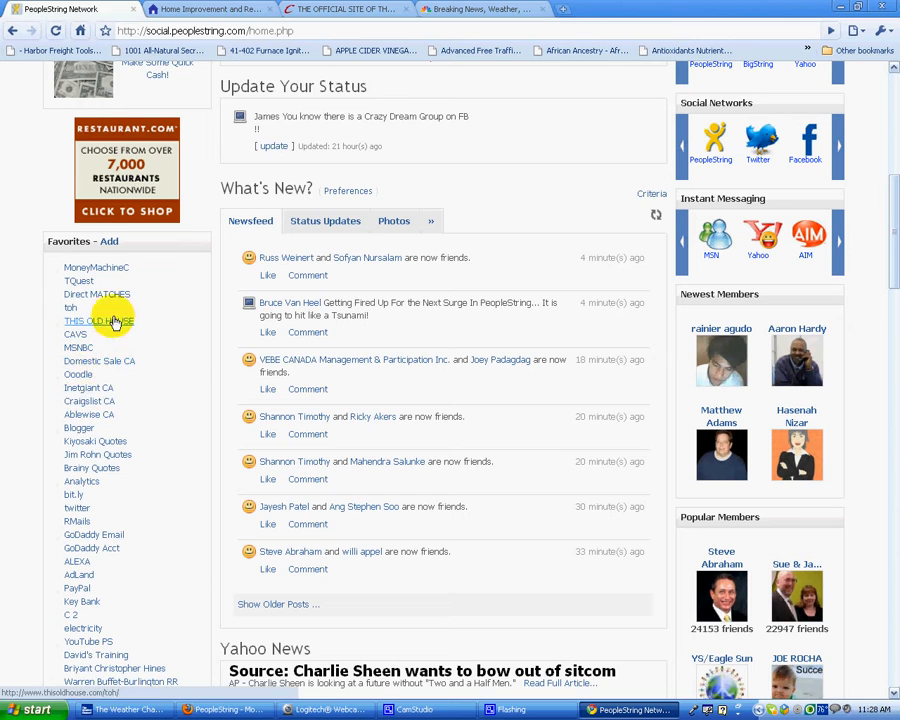
scroll("down", 3)
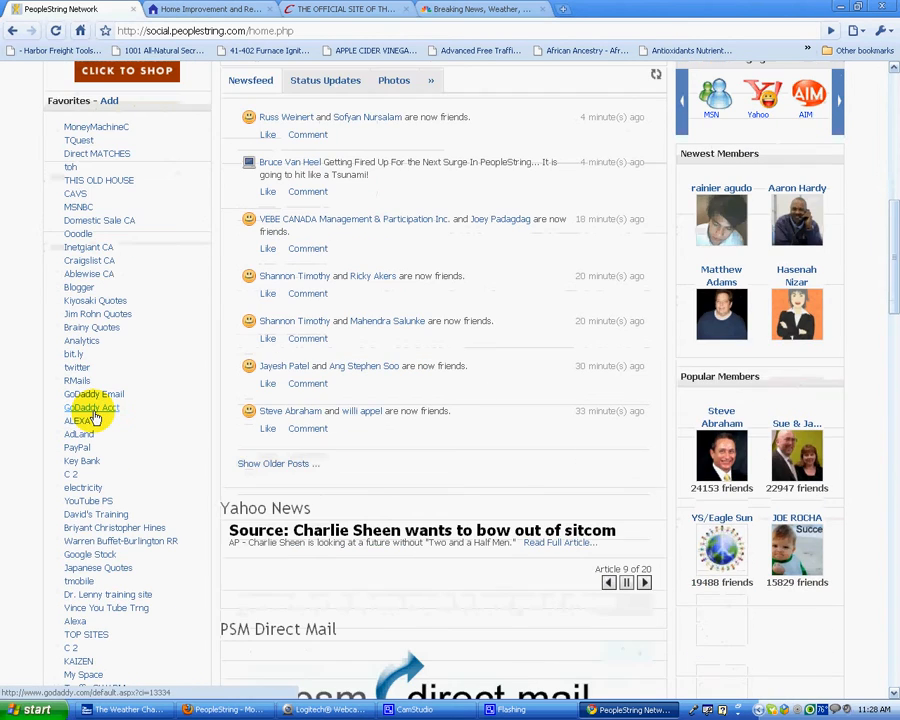
Choose Clothing from the left-column Shopping category list
scroll("down", 3)
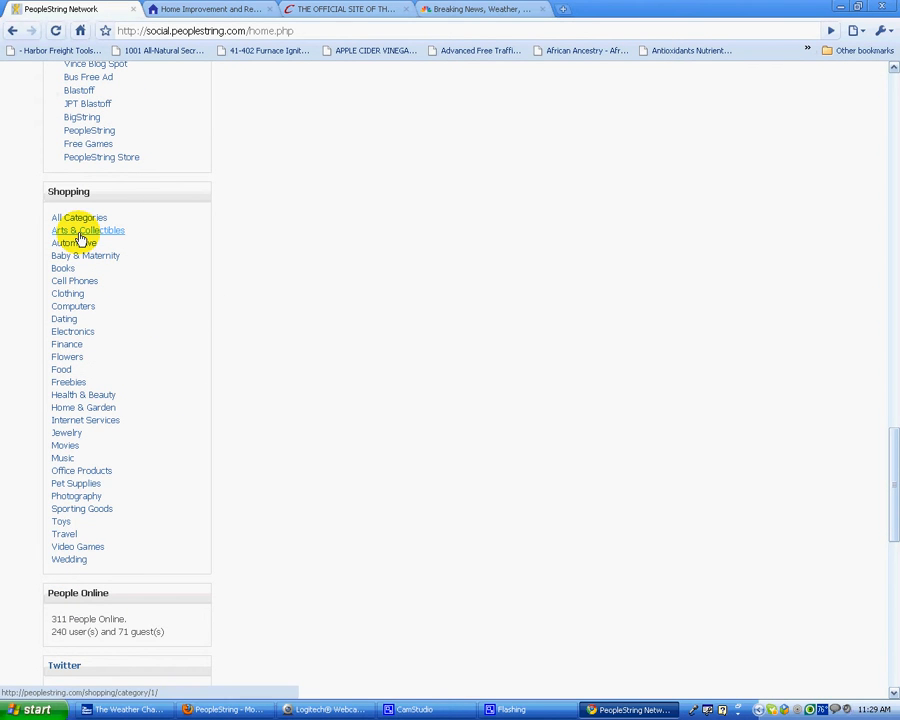
mouse_move(62, 368)
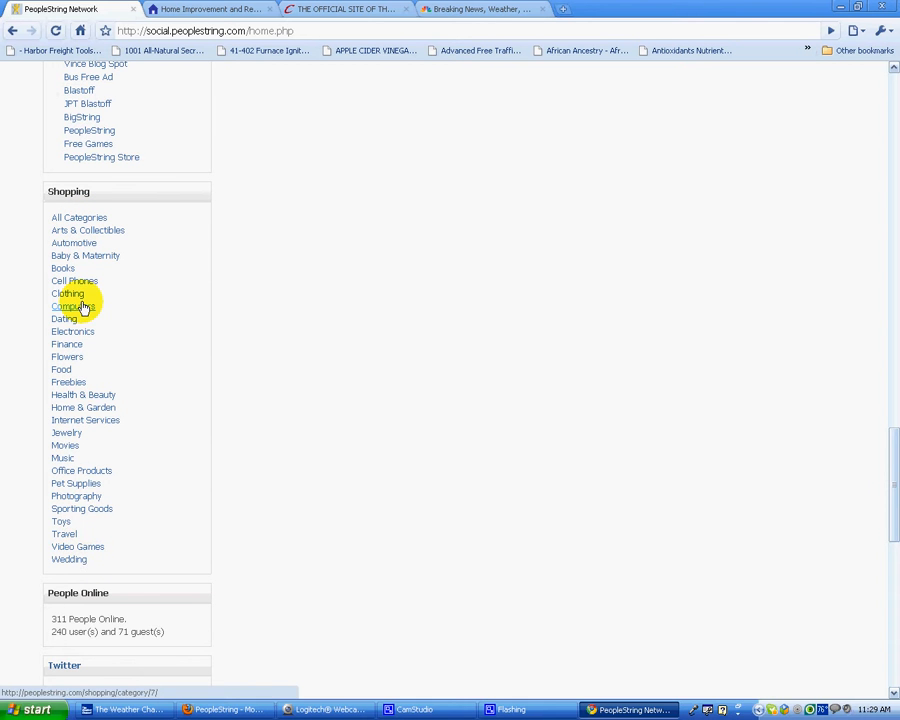
left_click(68, 292)
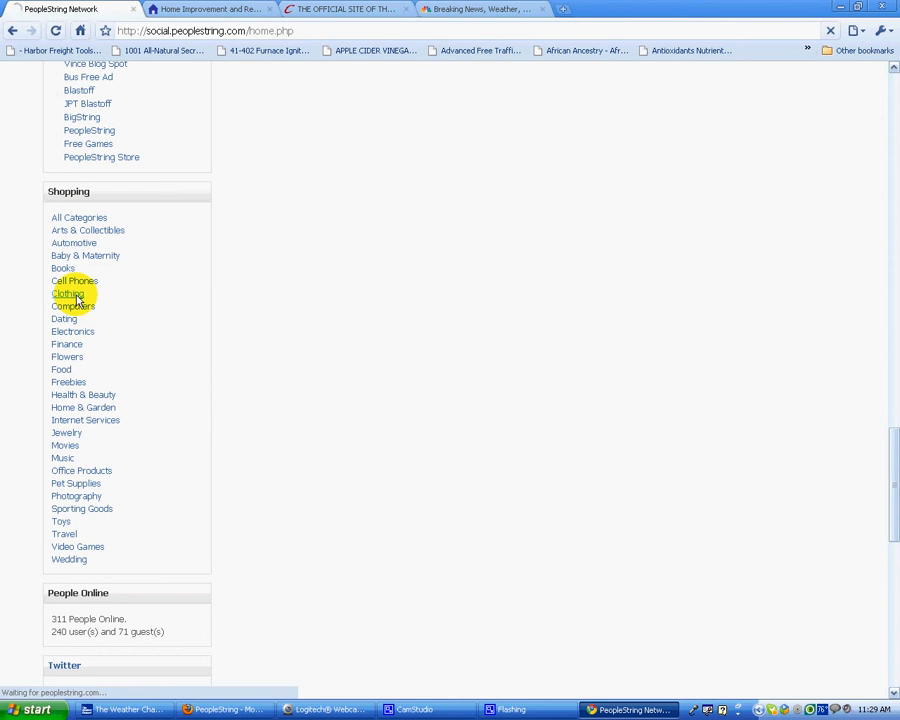
Browse the Clothing Rebates & Cash Back store list down to the B-named stores and their percentages
left_click(68, 292)
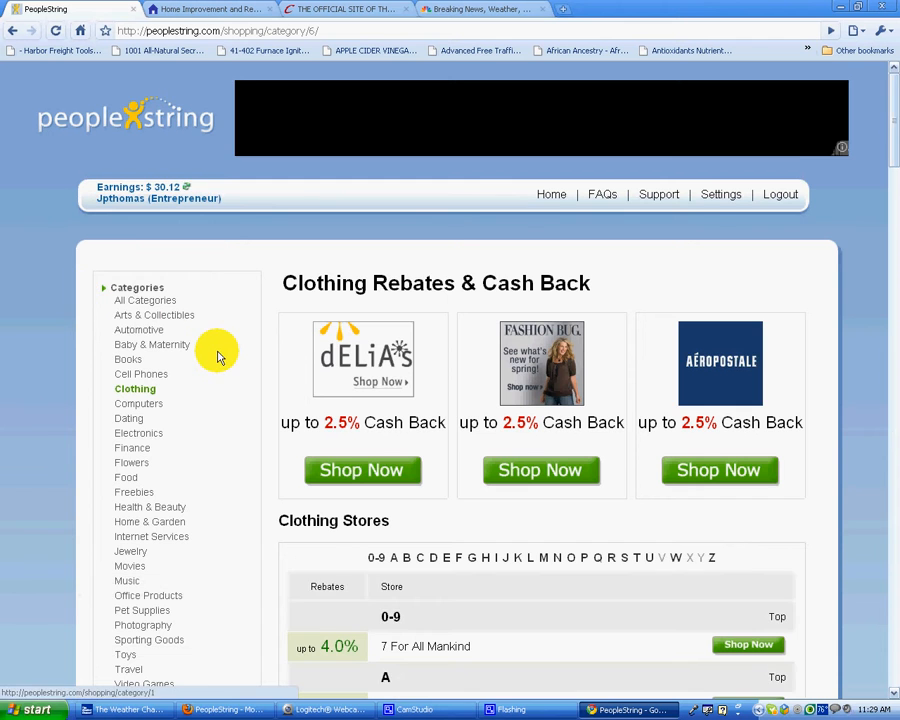
scroll("down", 3)
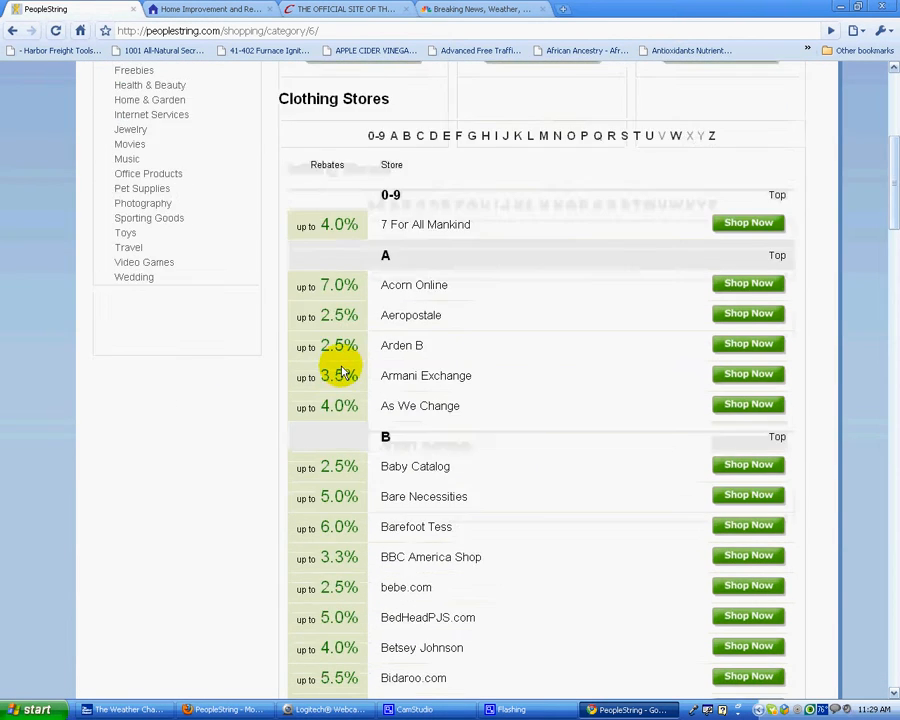
scroll("down", 3)
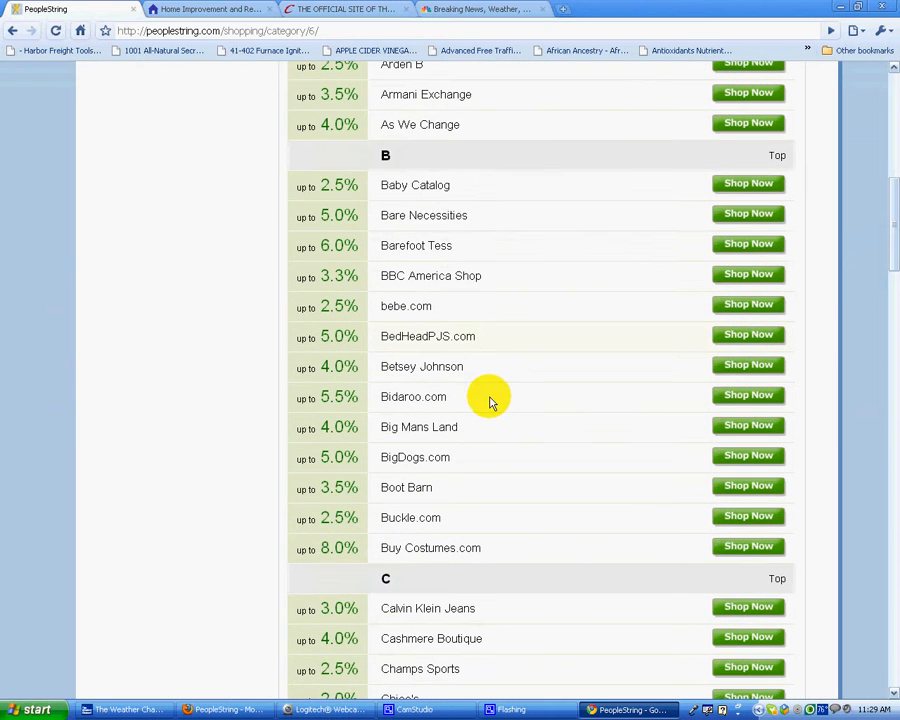
mouse_move(600, 348)
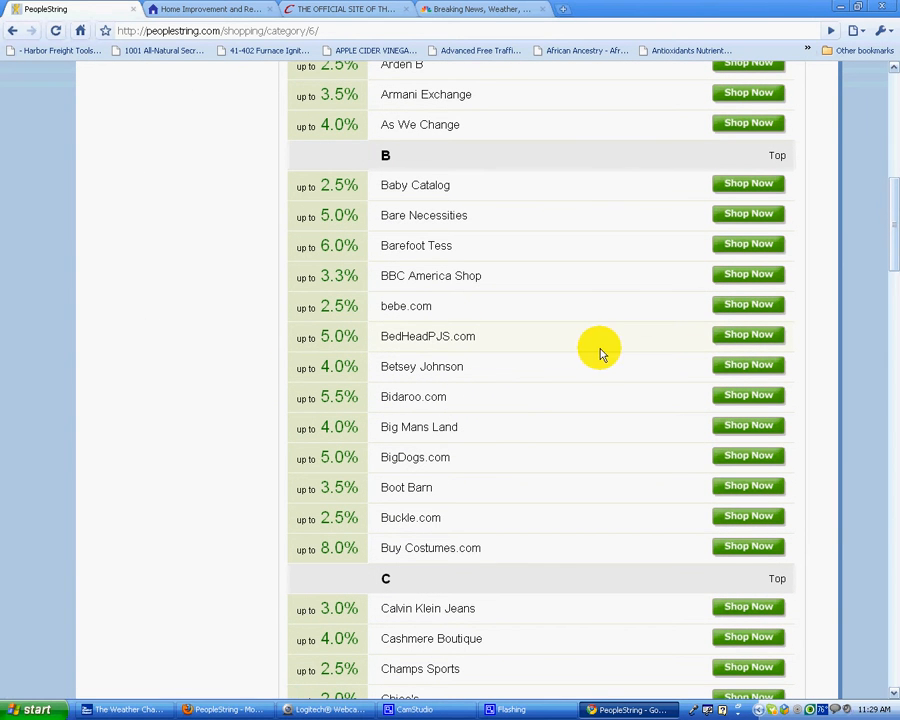
mouse_move(578, 440)
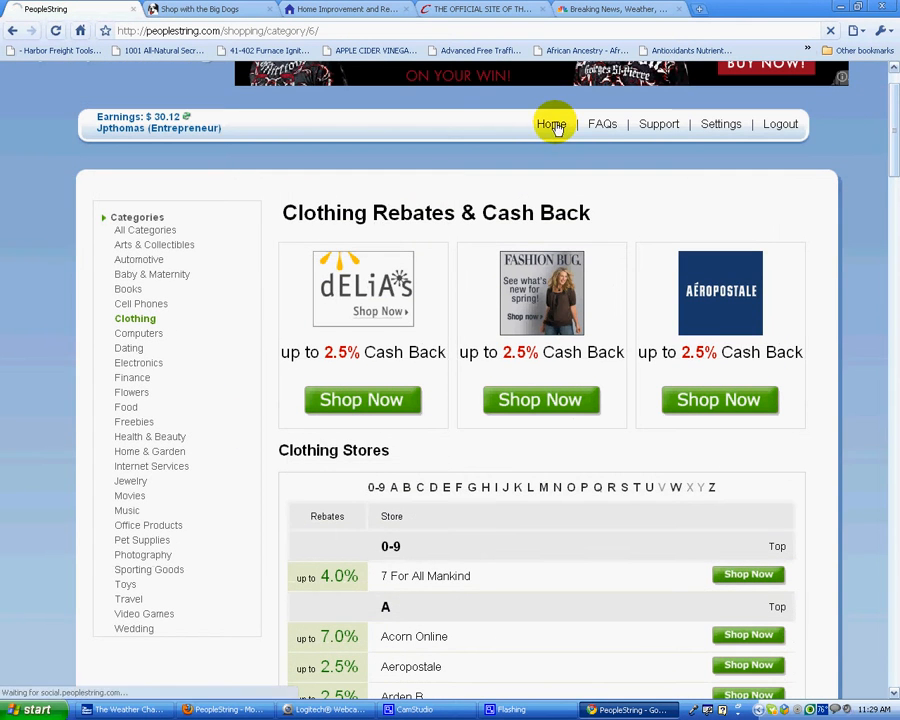
Return to the homepage and scroll down to the Twitter status widget with its Update button and recent posts
left_click(552, 124)
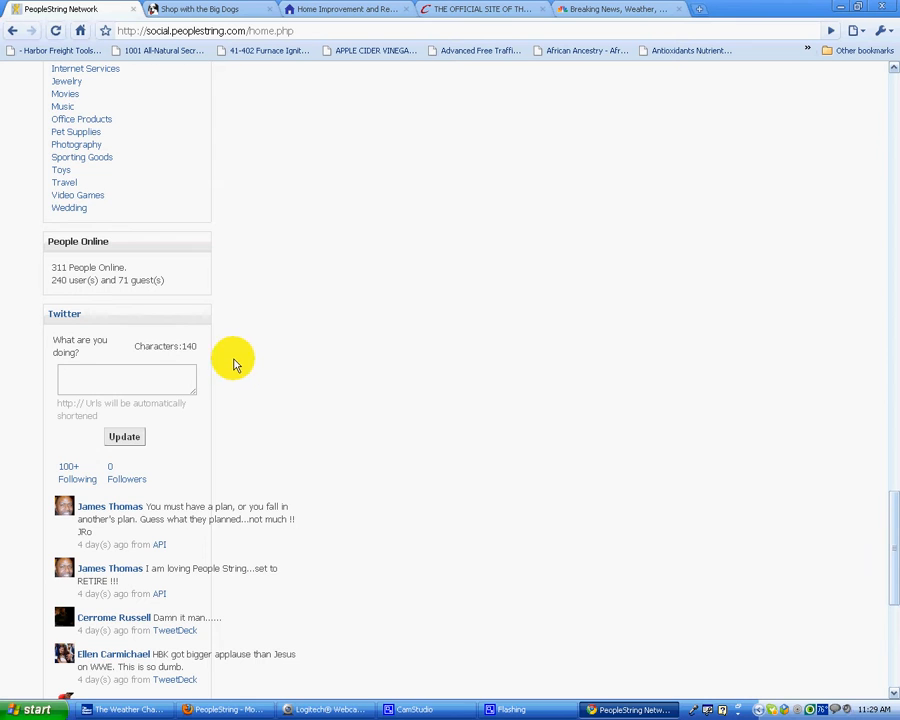
scroll("down", 3)
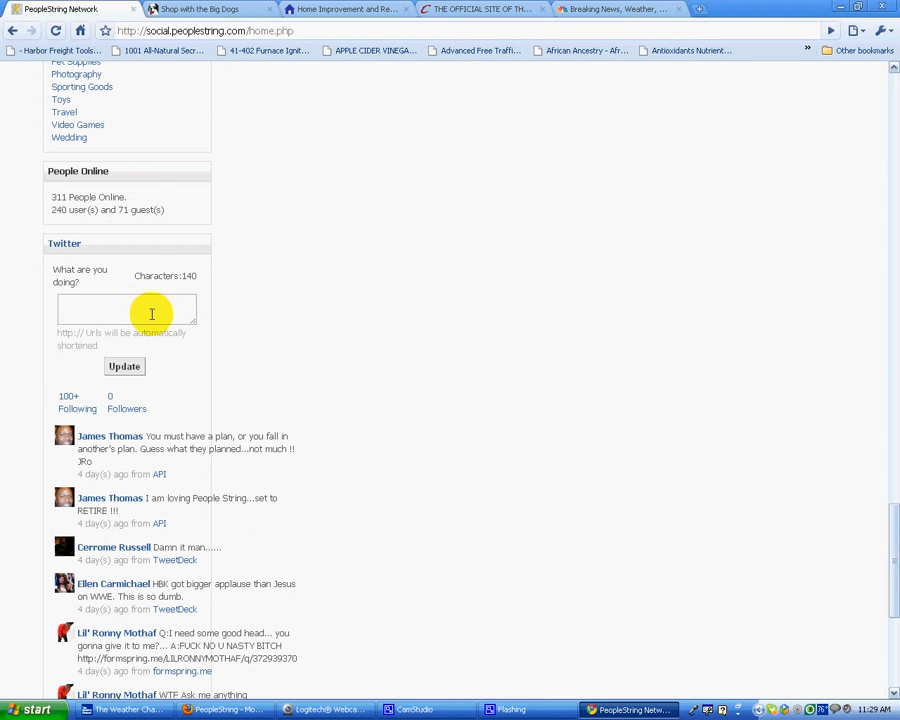
mouse_move(124, 366)
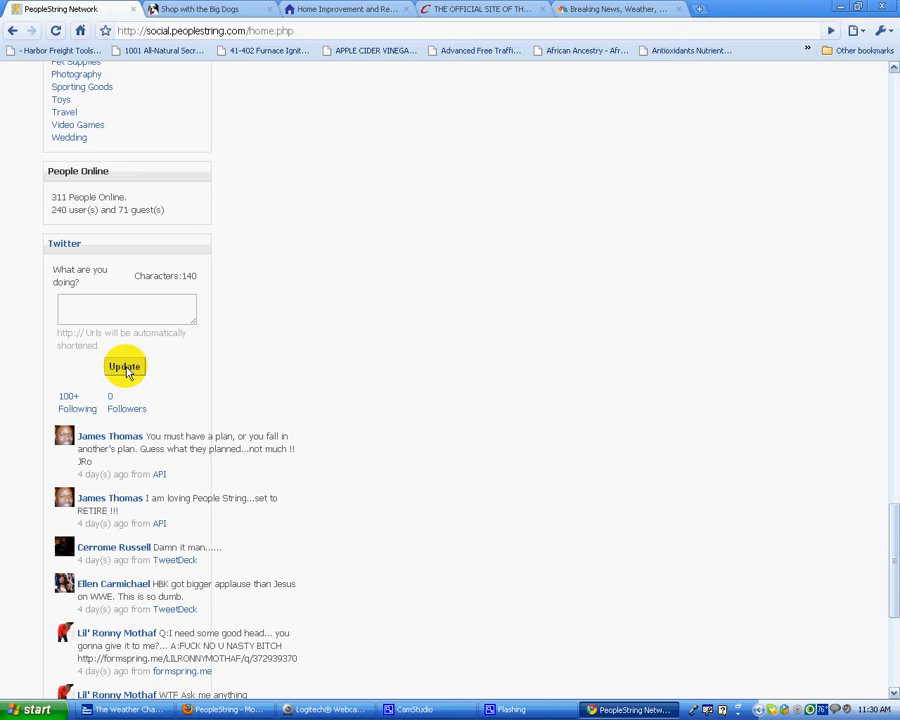
scroll("down", 3)
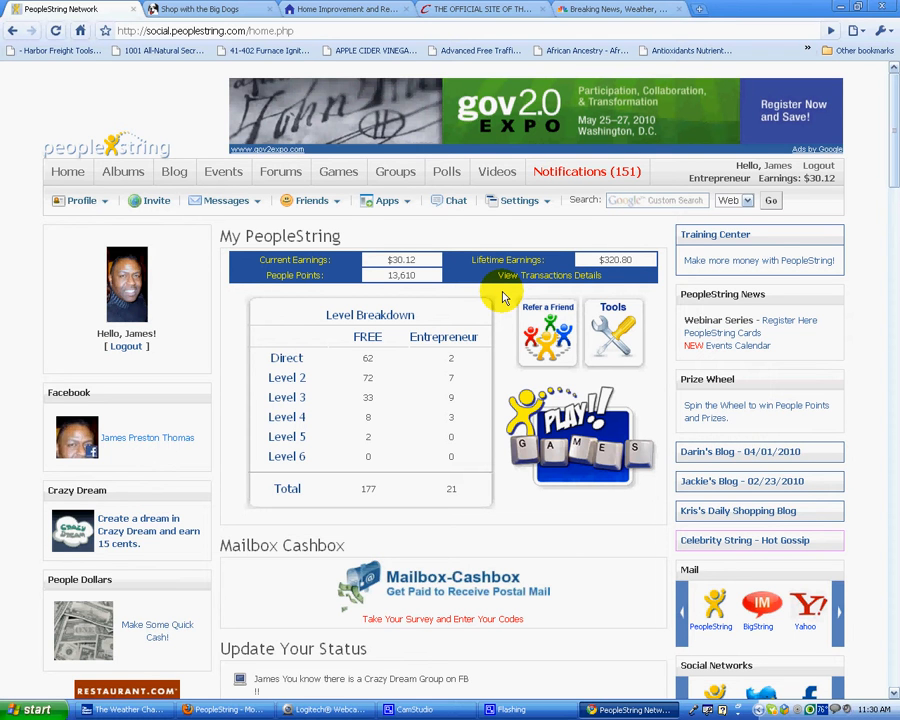
scroll("down", 3)
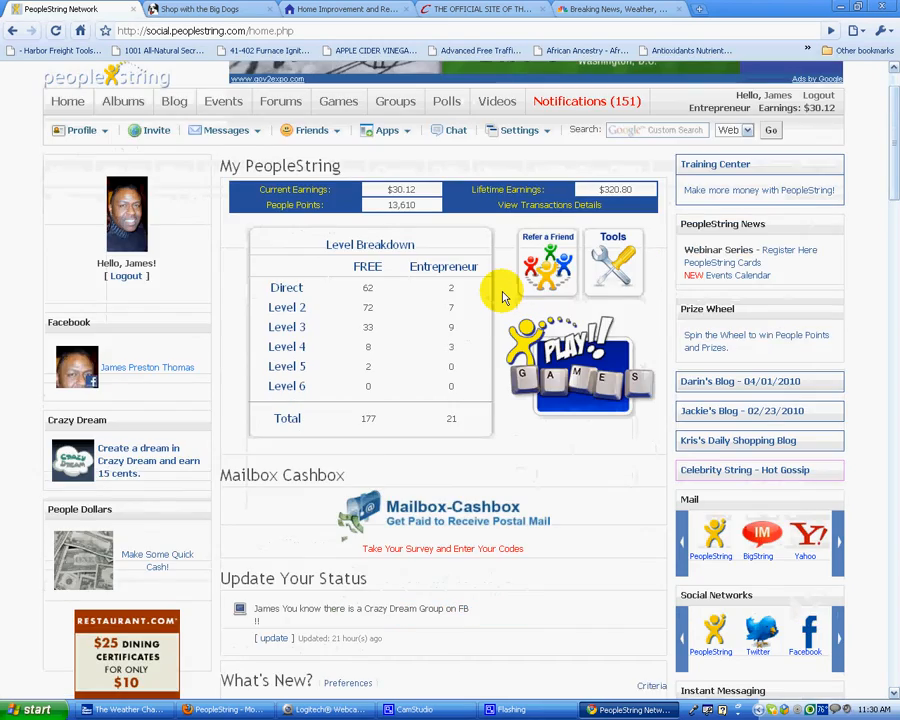
scroll("down", 3)
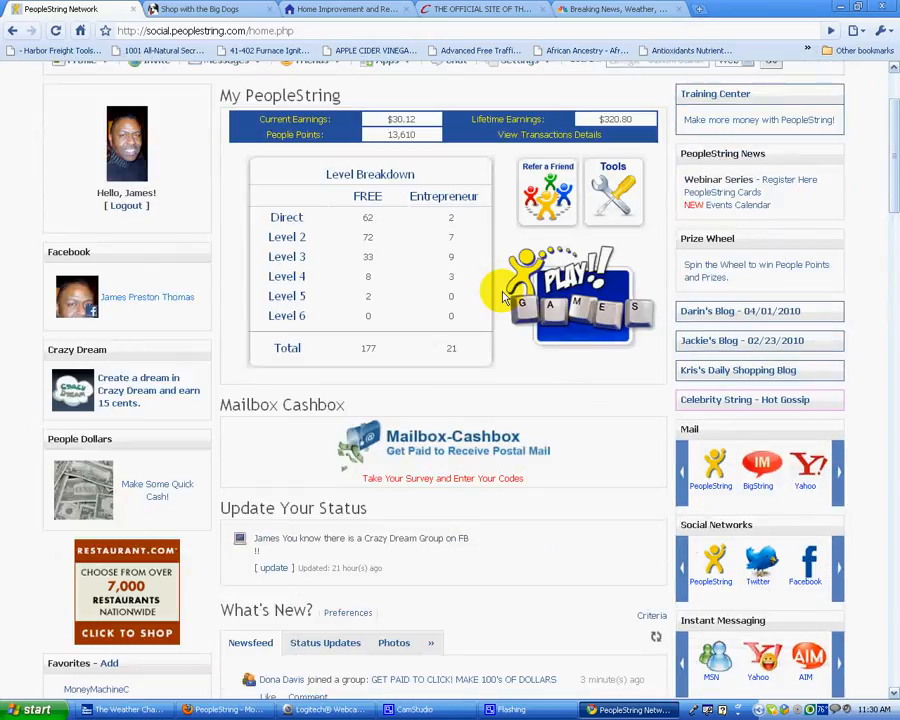
scroll("up", 3)
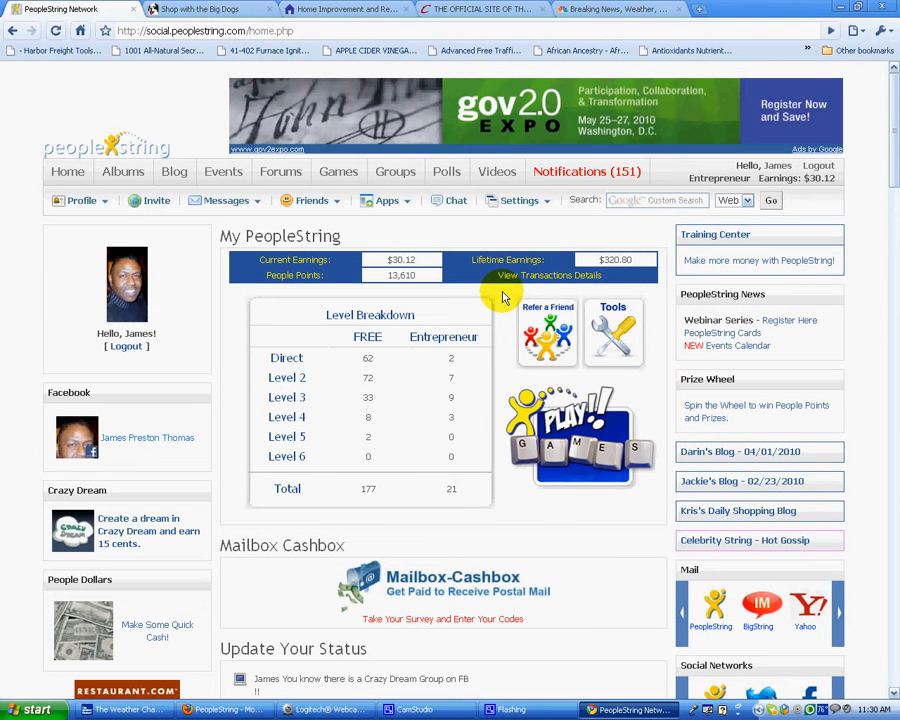
scroll("down", 3)
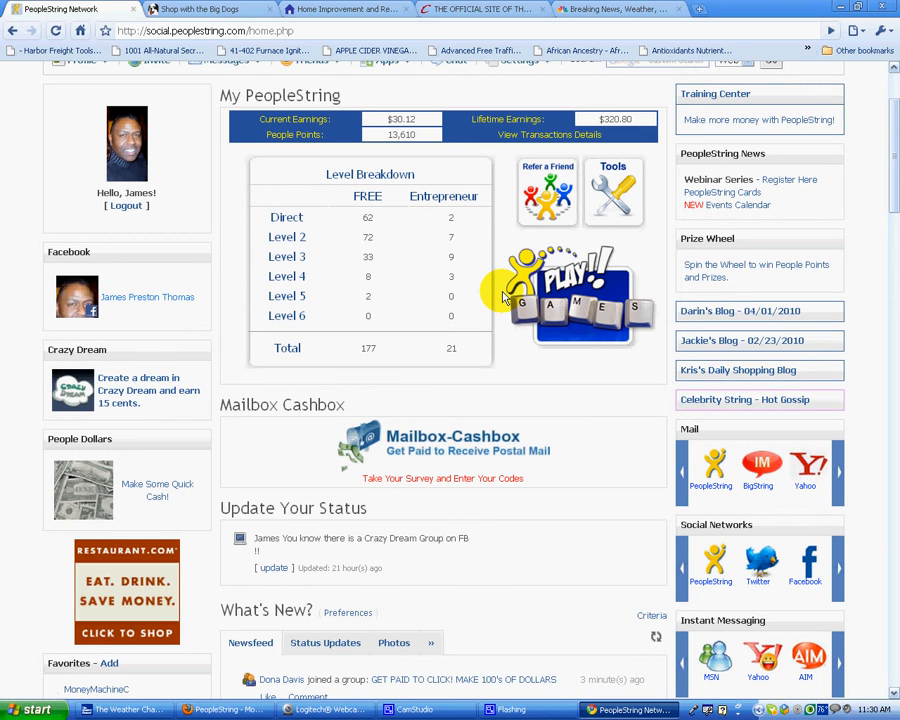
scroll("down", 3)
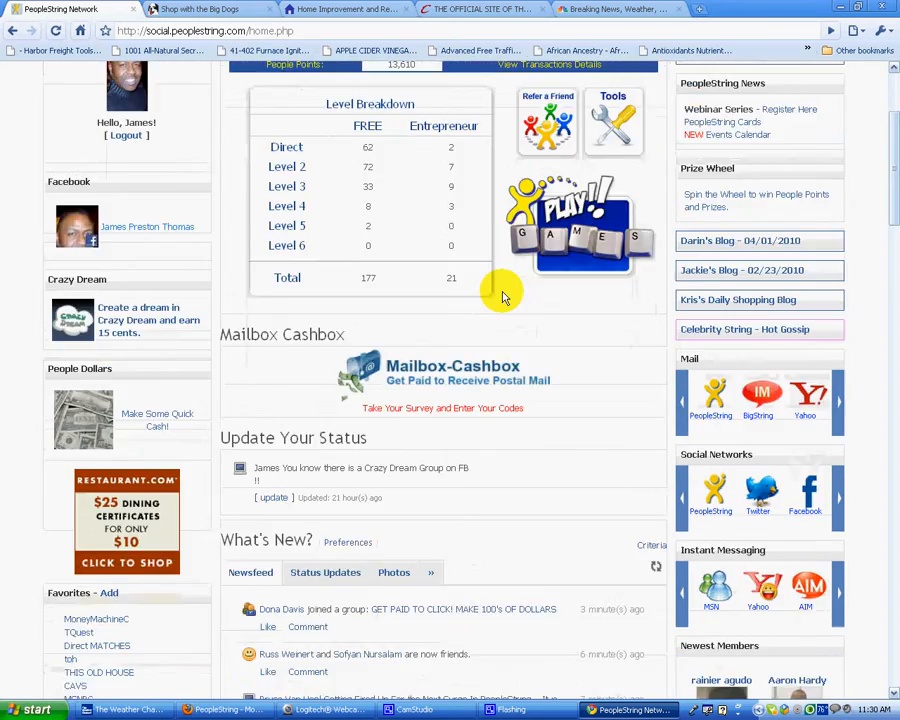